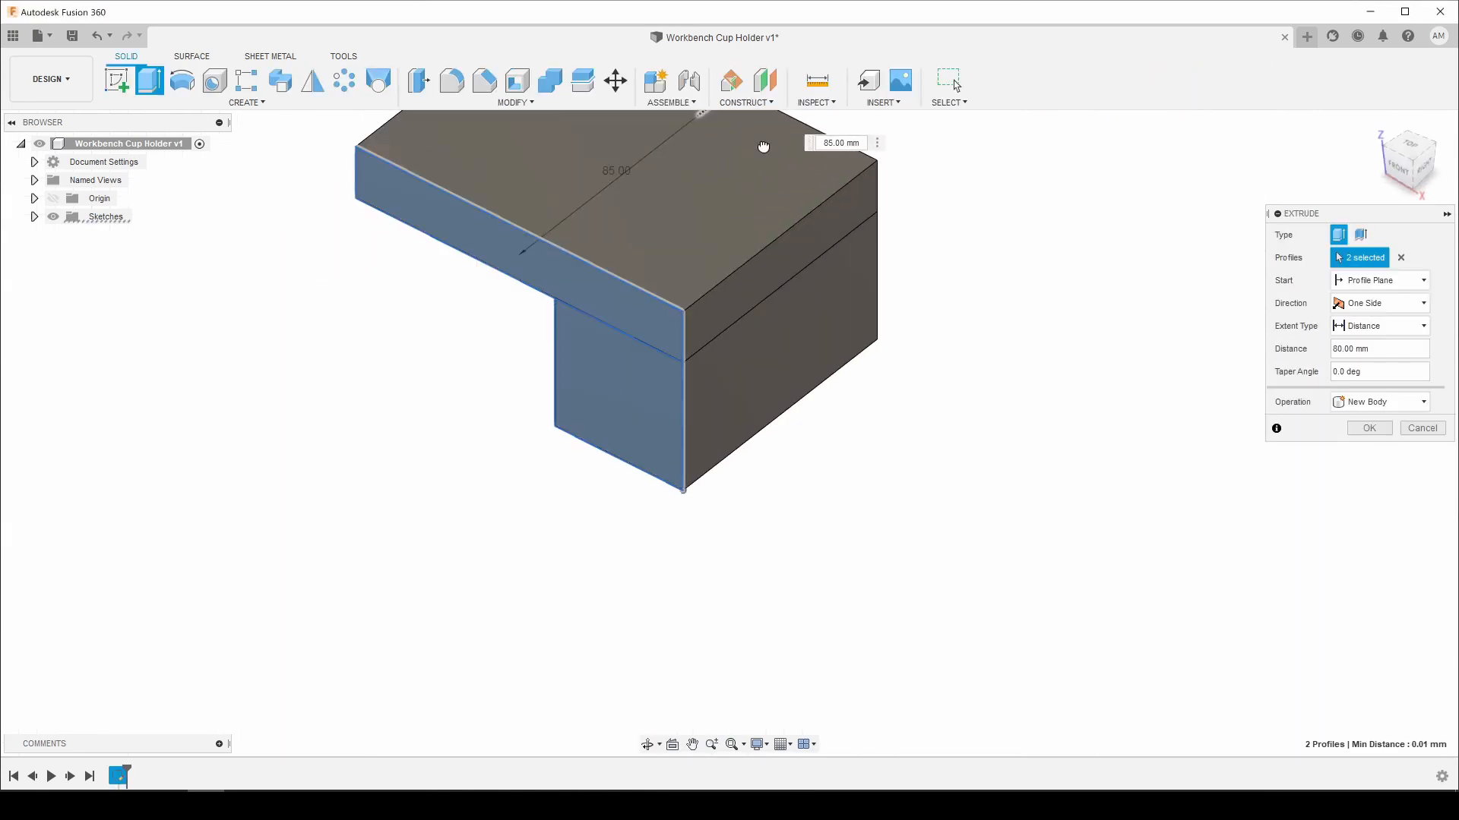
Step: Extrude both block profiles 80 mm and view the right sketch plane straight on
left_click(1367, 428)
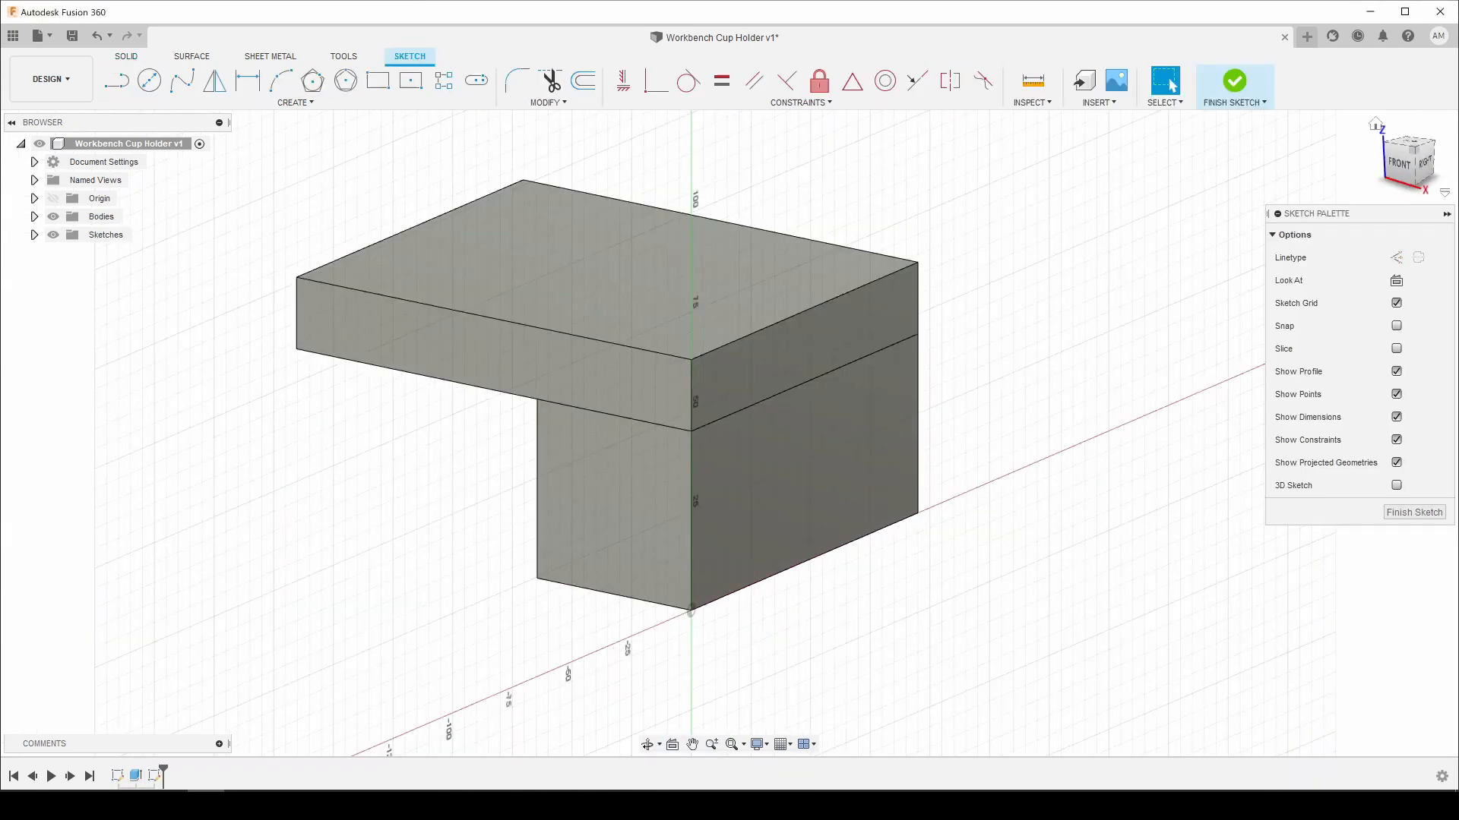
left_click(377, 82)
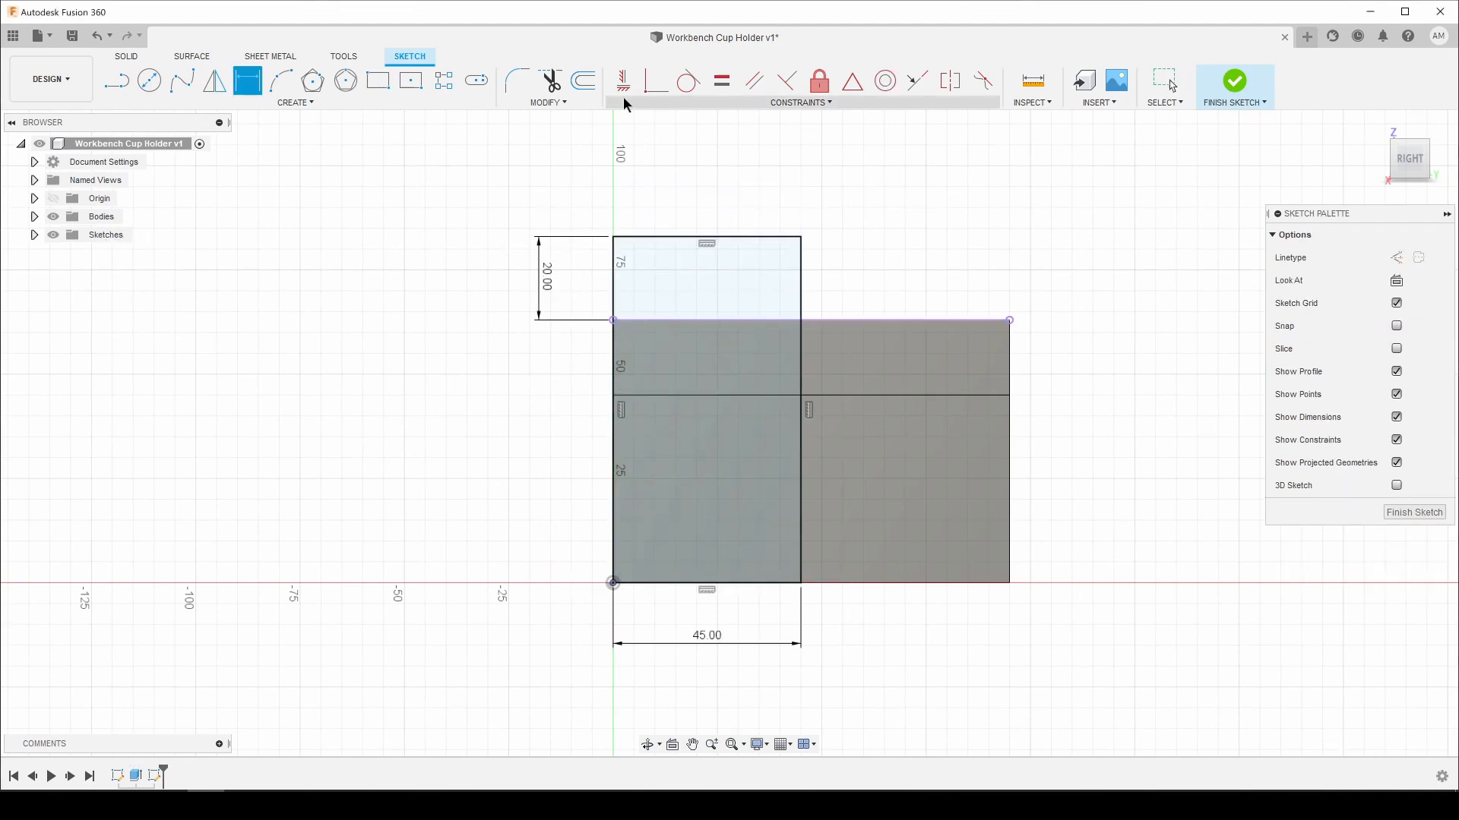
left_click(115, 80)
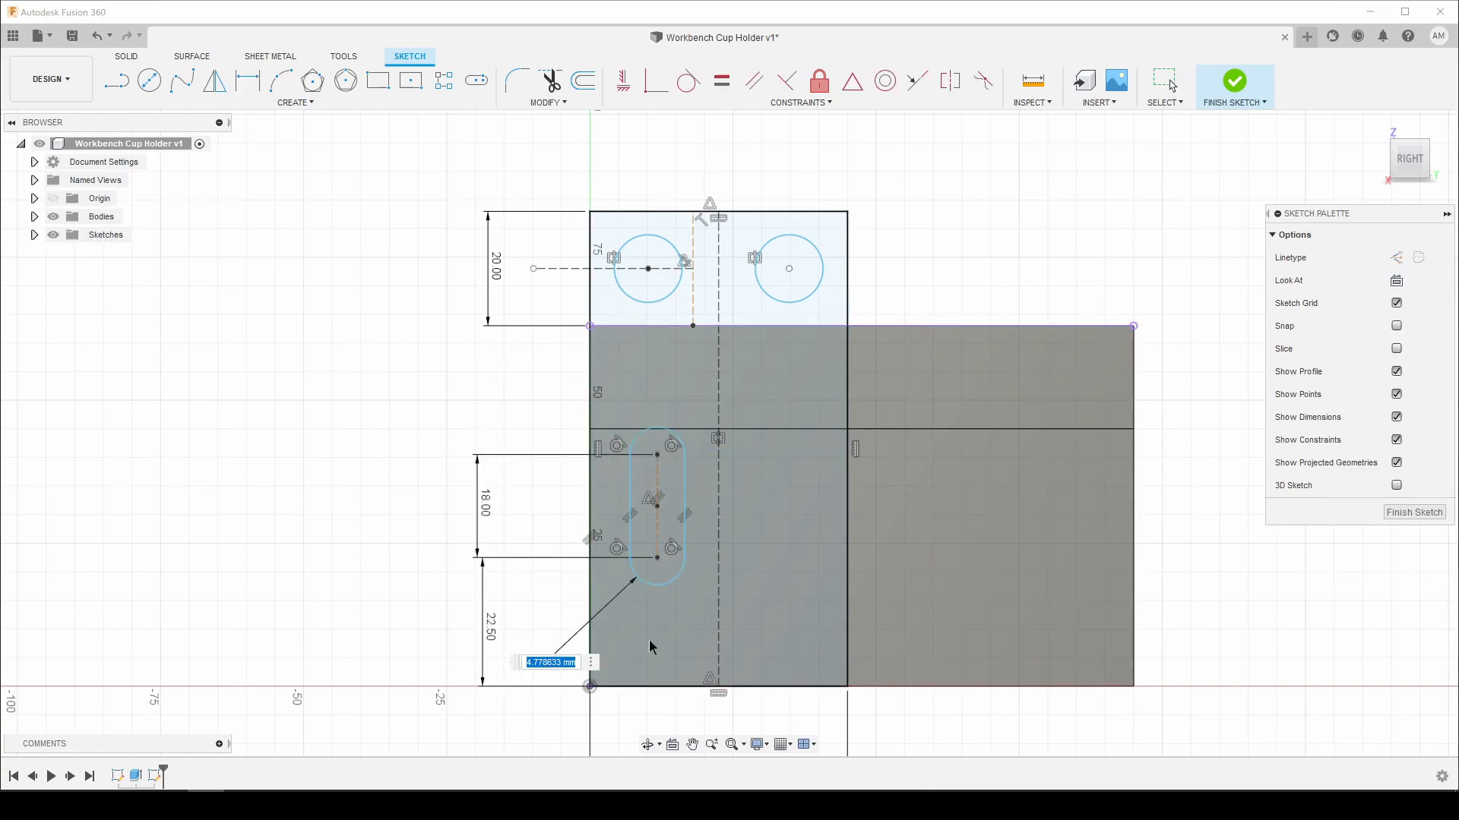
Step: Dimension the slot, mirror the holes and slot, and extrude the mounting plate
left_click(214, 80)
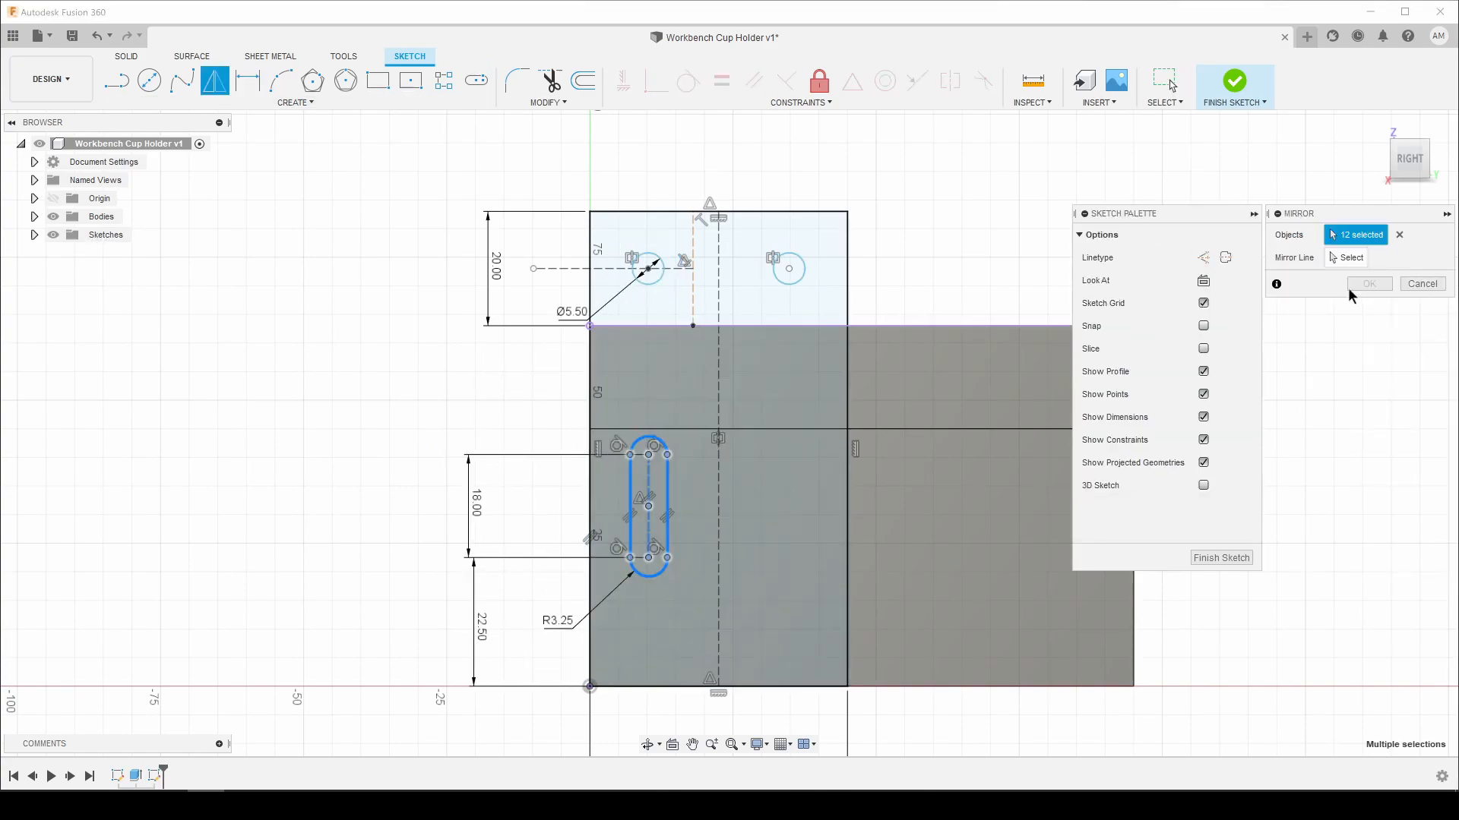
left_click(1368, 284)
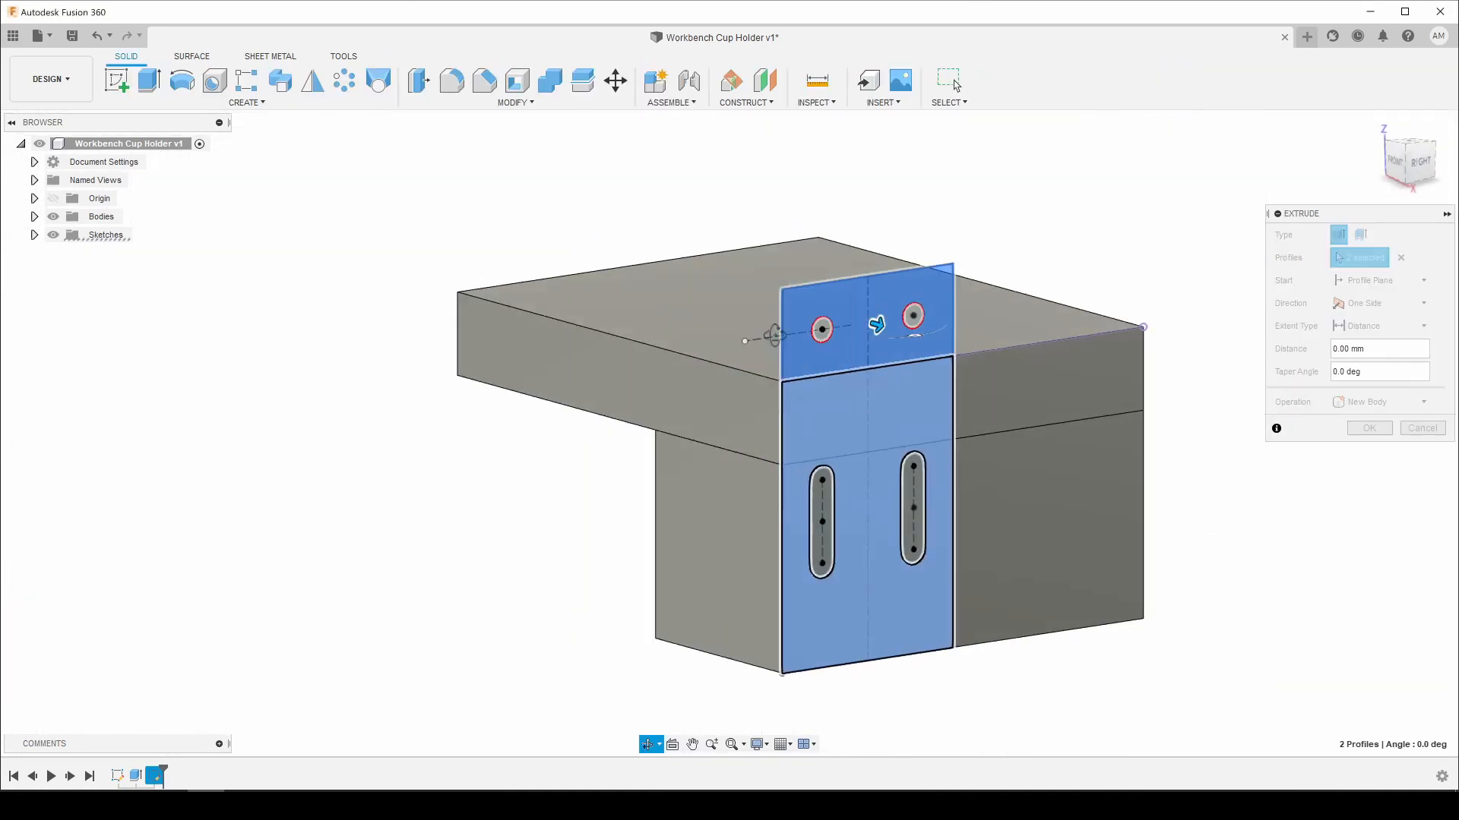
left_click(1367, 428)
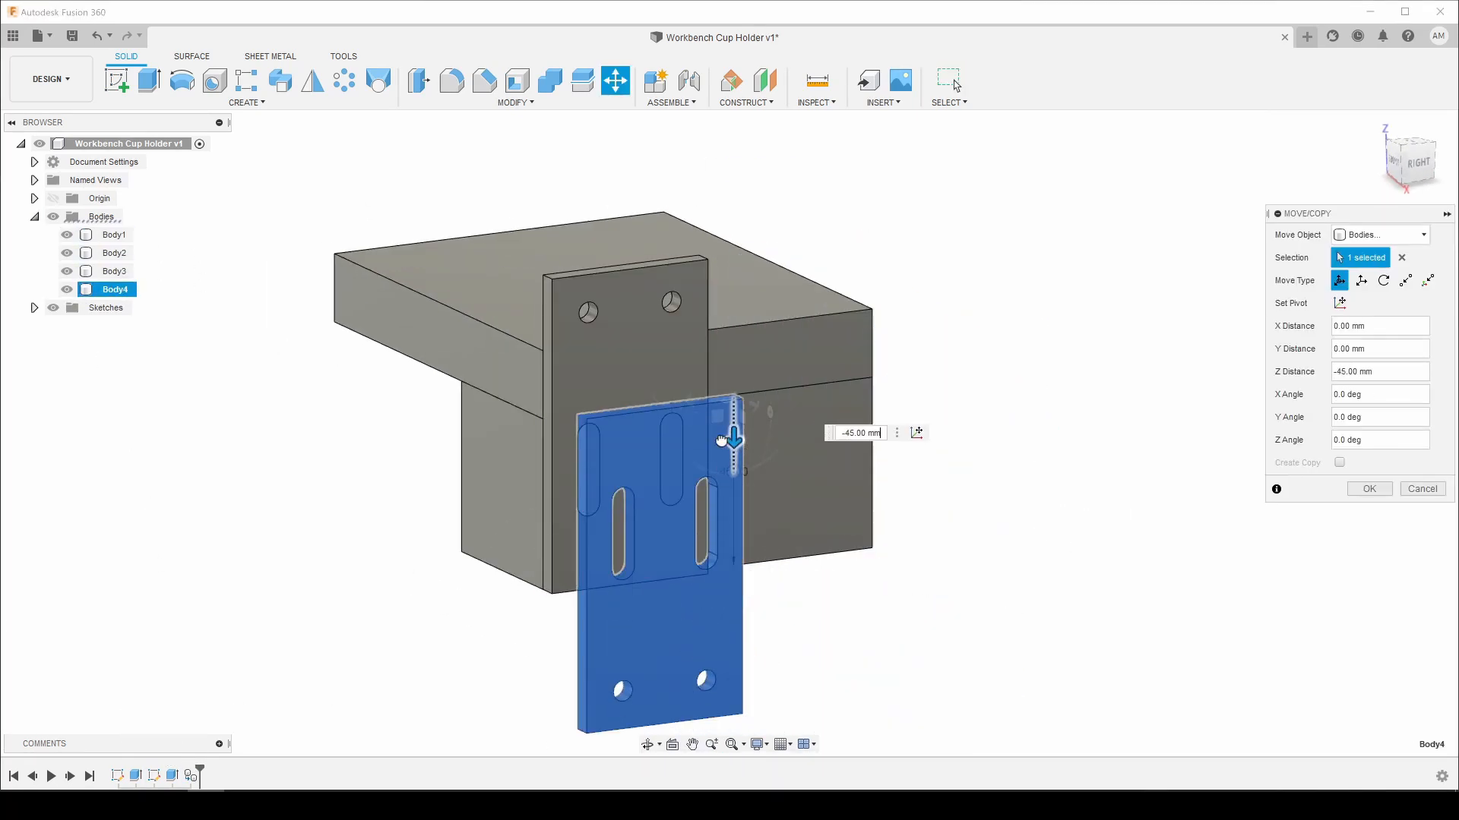
Step: Move the copied mounting plate 45 mm down in Z
left_click(1368, 488)
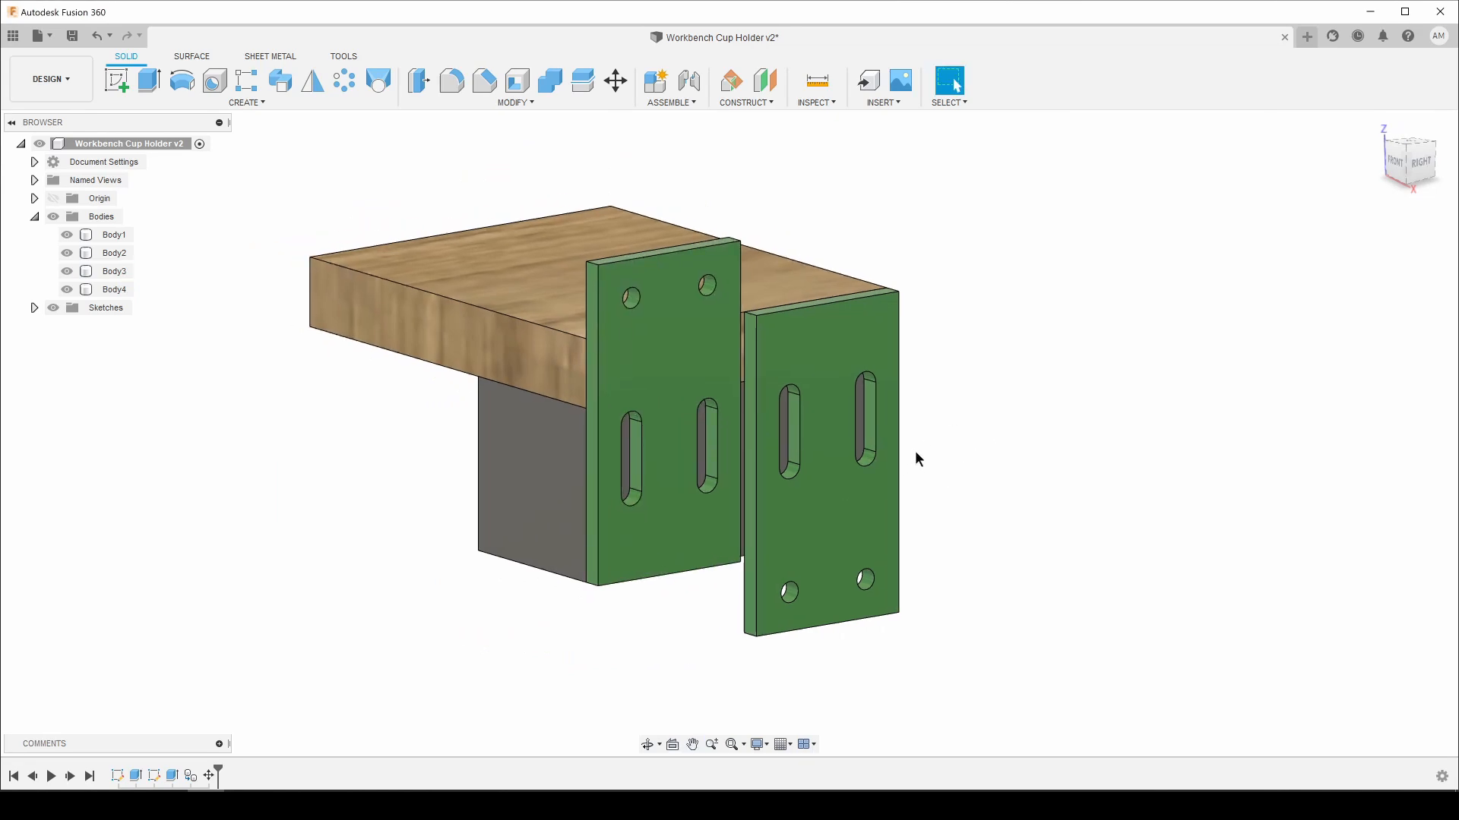
mouse_move(984, 488)
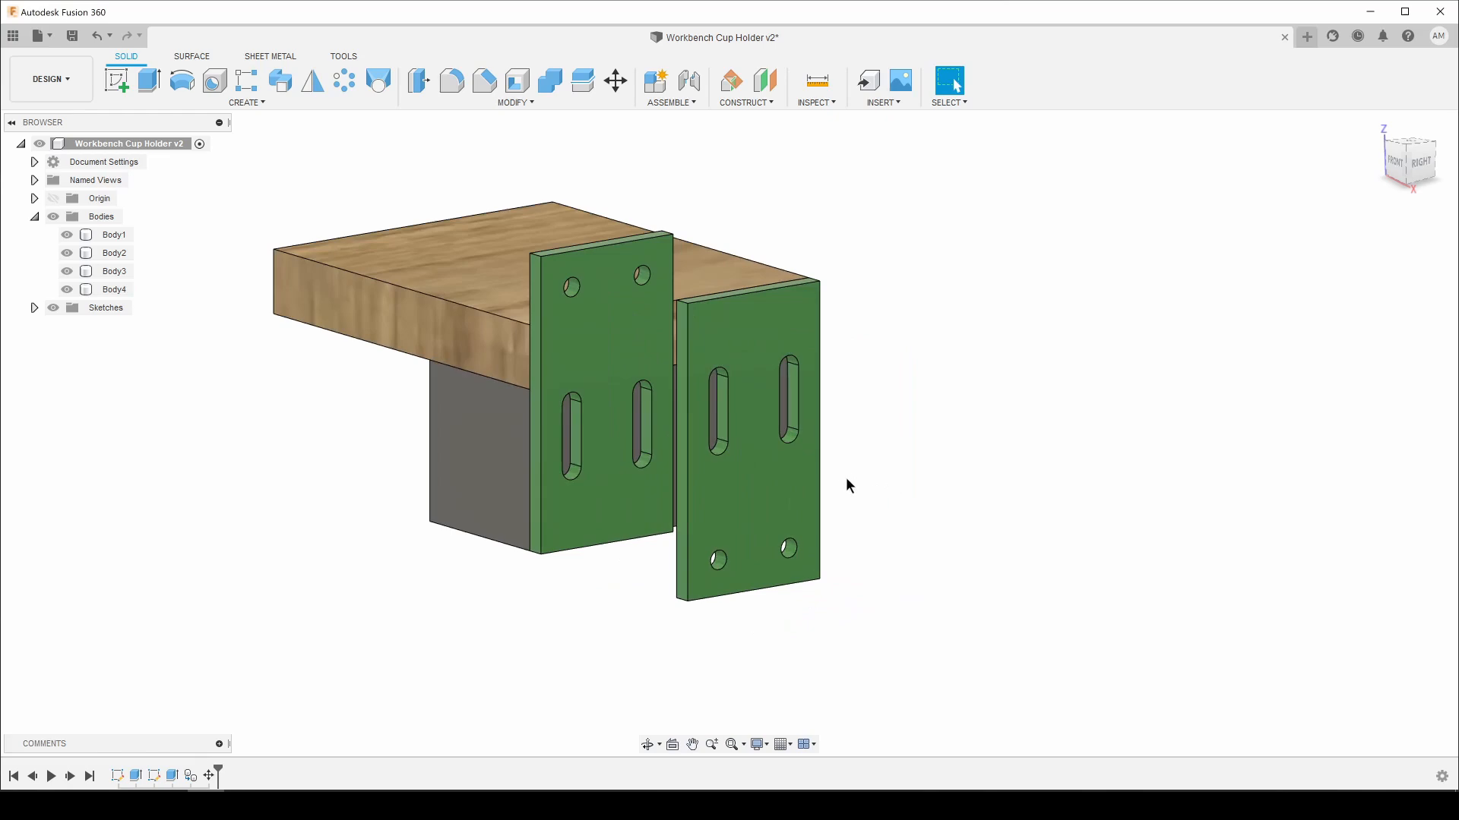
mouse_move(913, 420)
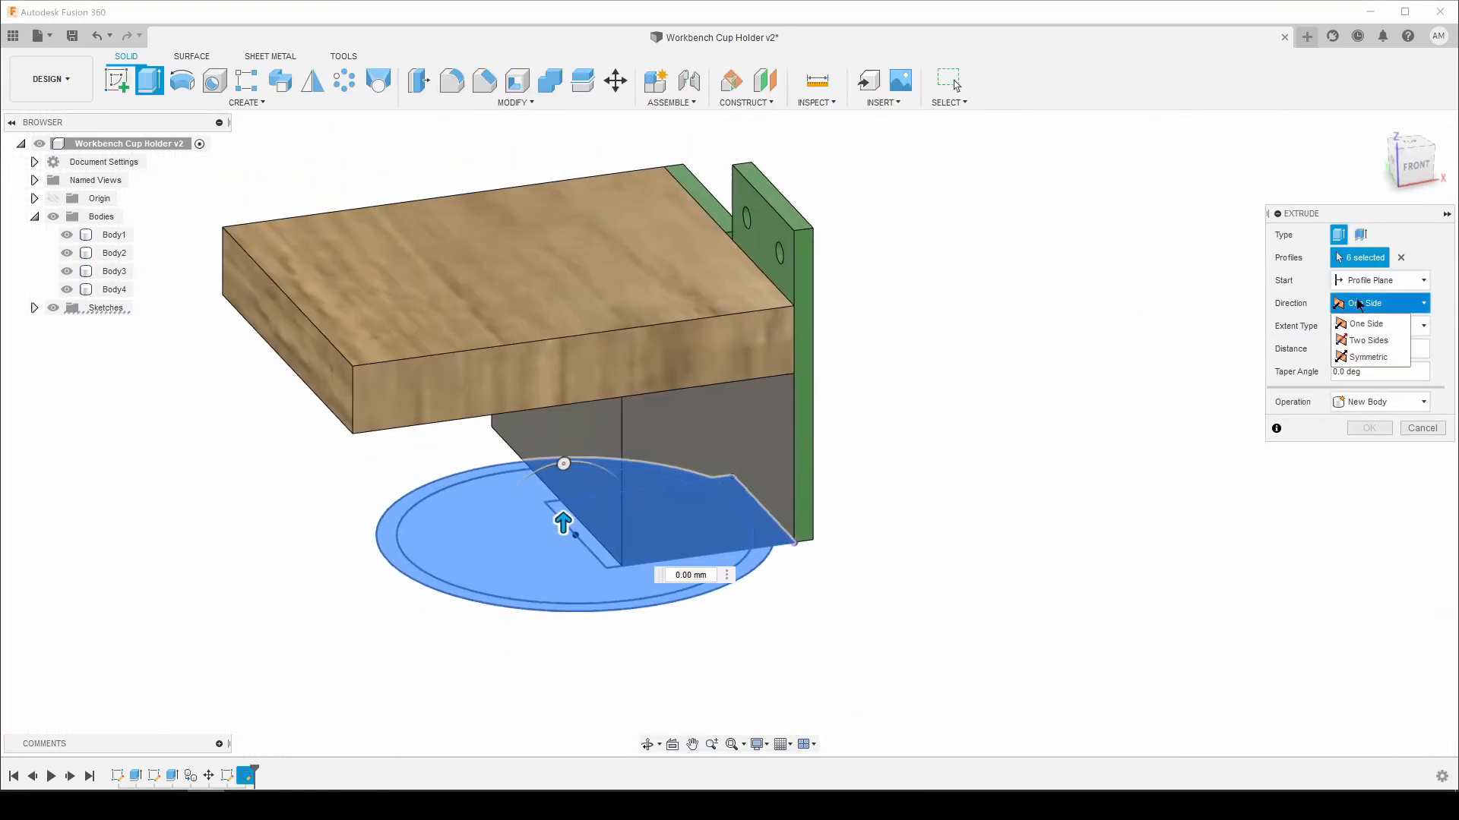
Step: Extrude the dish disk, cut its inner profile into a rim, and select rim edges and floor
left_click(1367, 427)
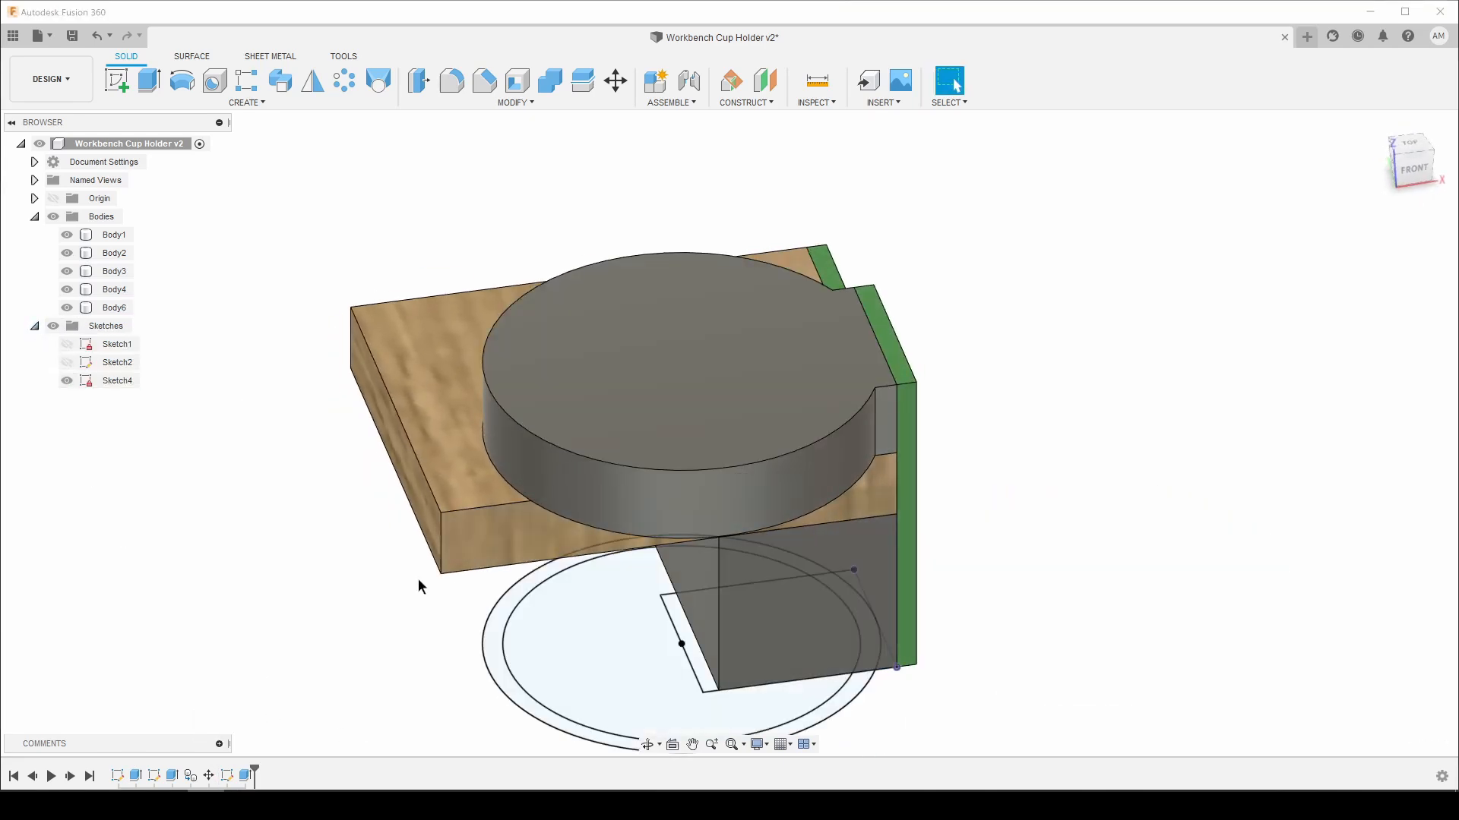
left_click(147, 79)
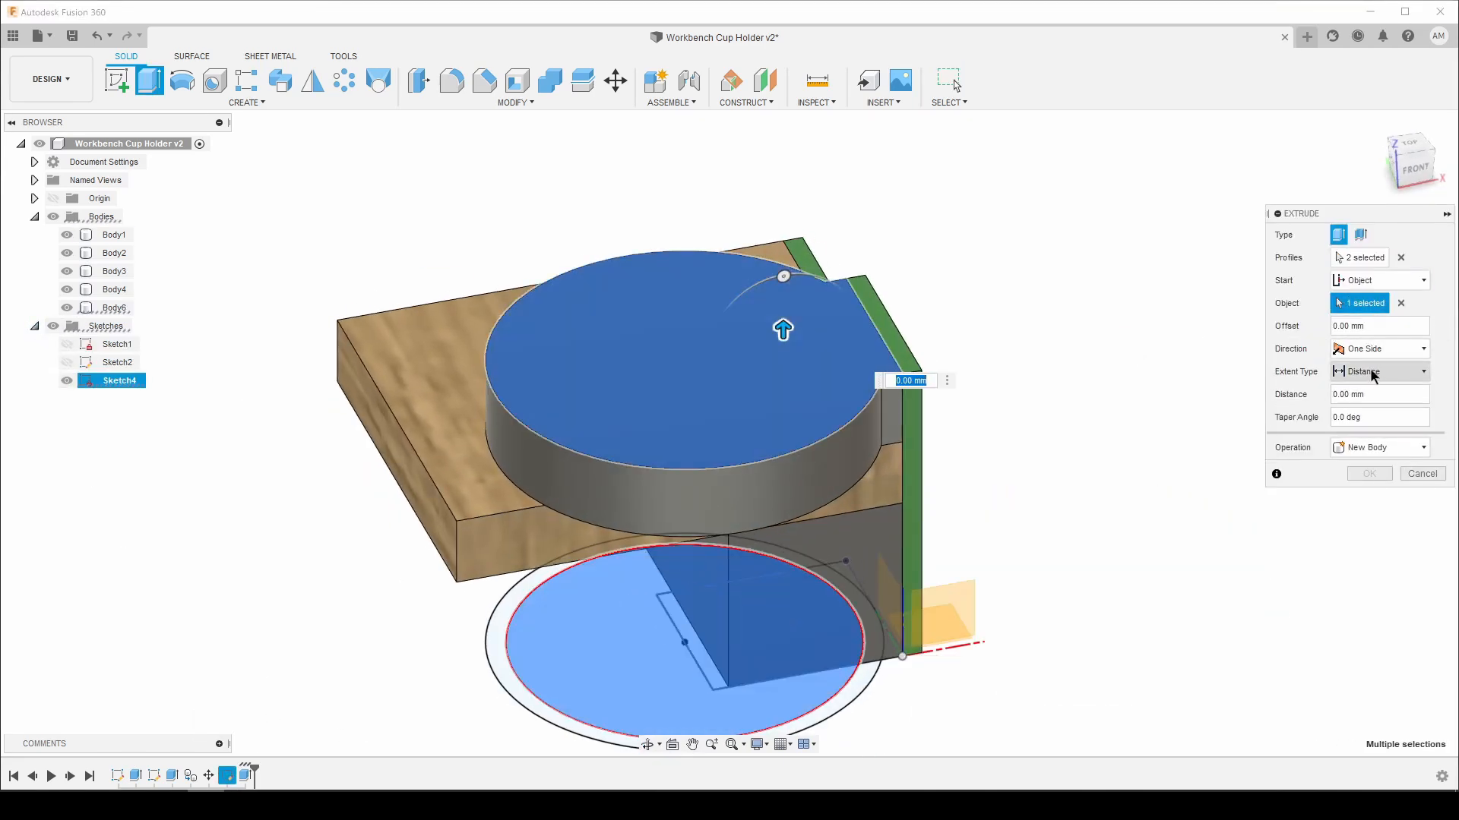
left_click(1368, 473)
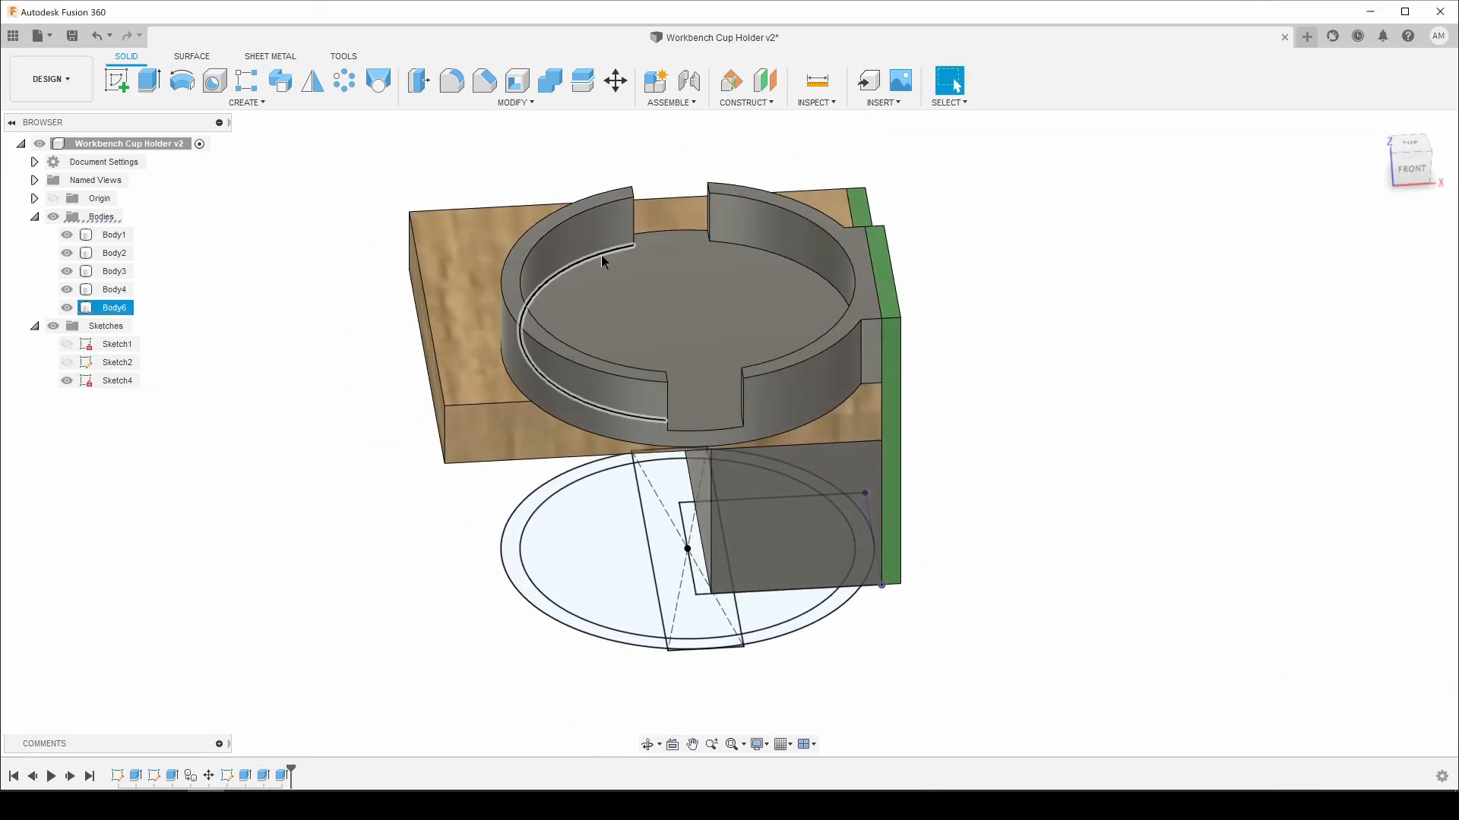
left_click(484, 82)
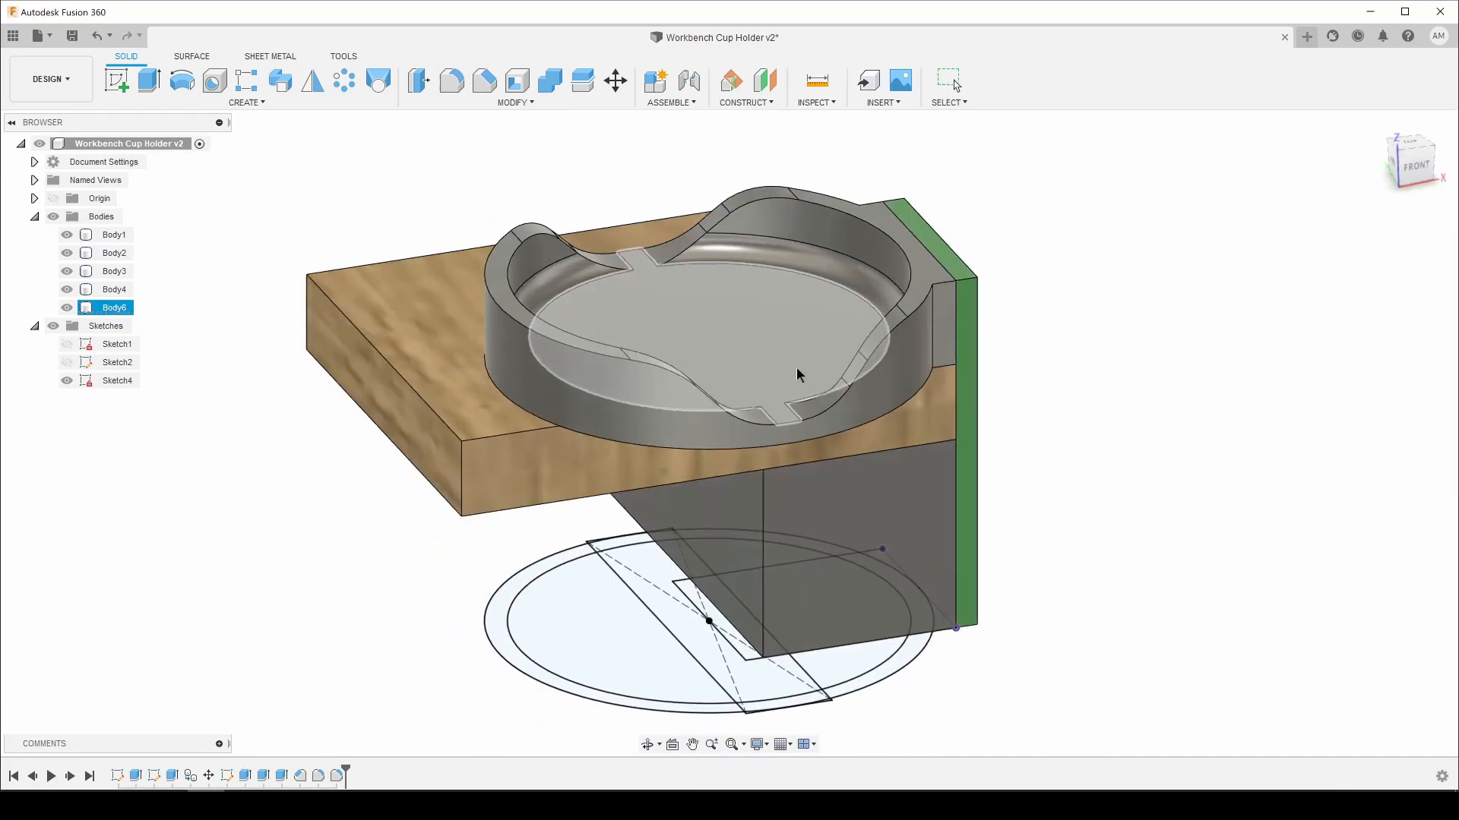
left_click(147, 81)
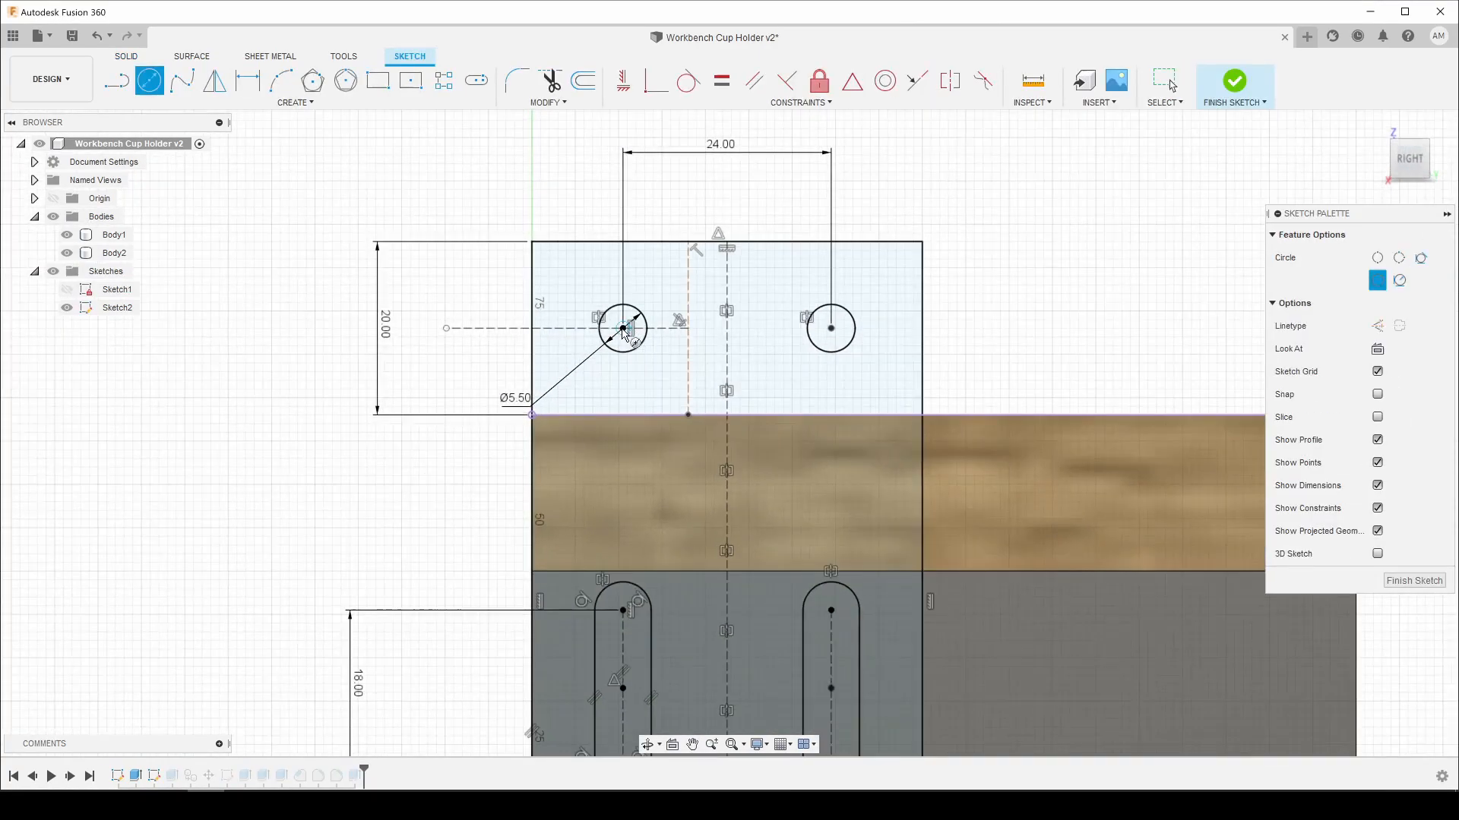
Step: Draw larger circles around the tab holes and set up a -4 mm offset counterbore cut
left_click(1234, 81)
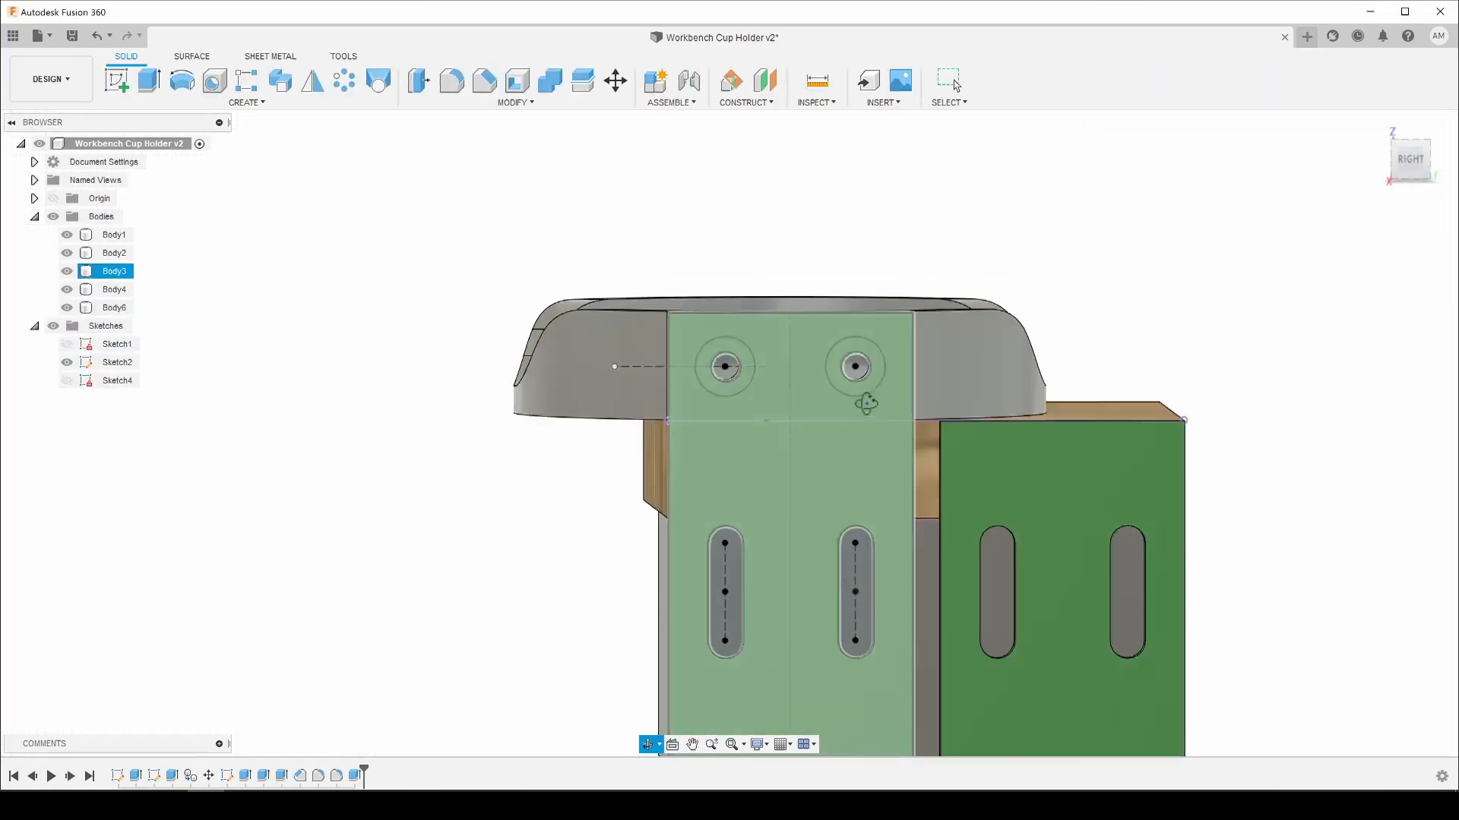
left_click(147, 81)
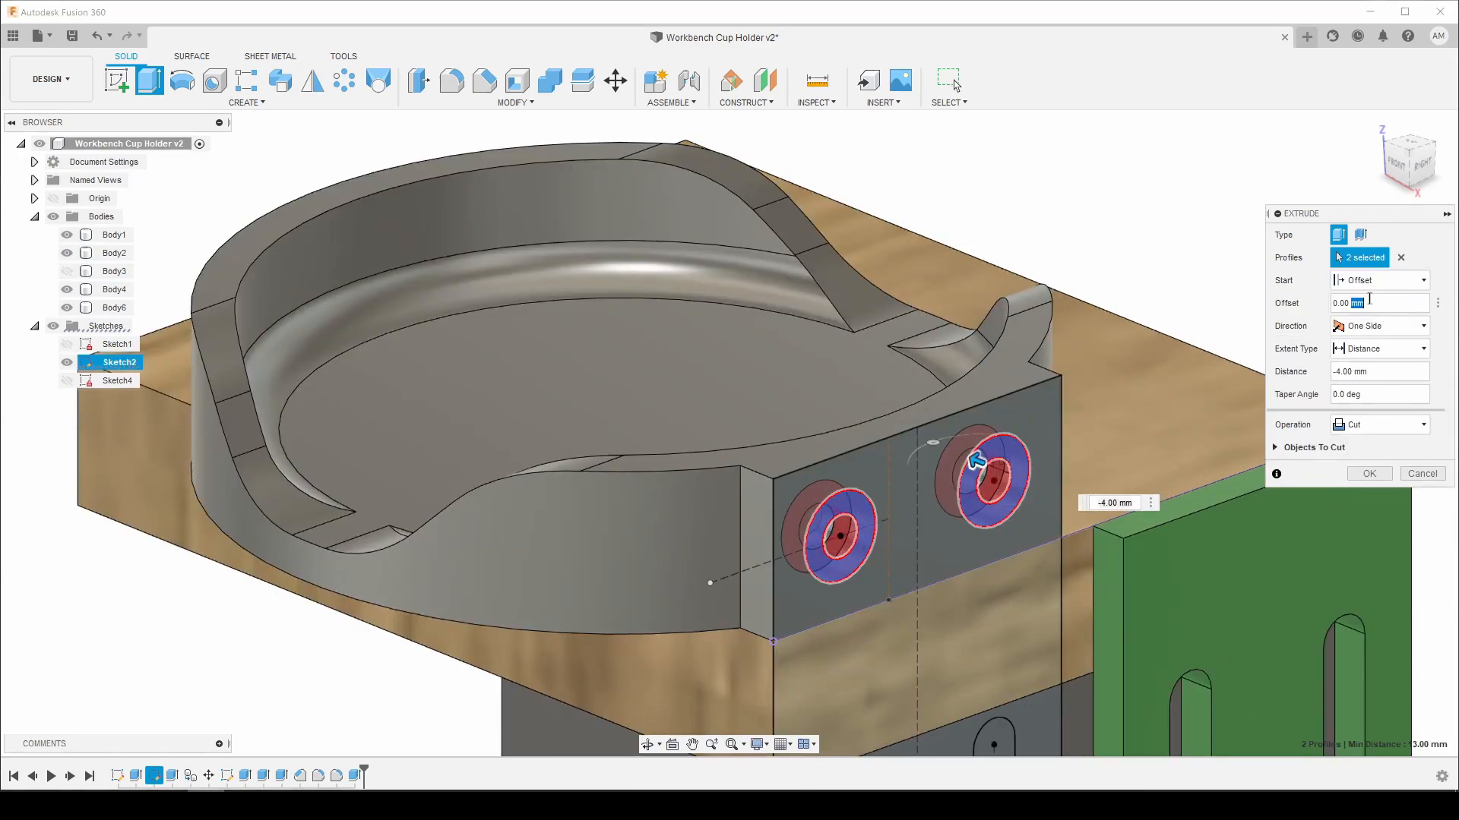
left_click(1367, 474)
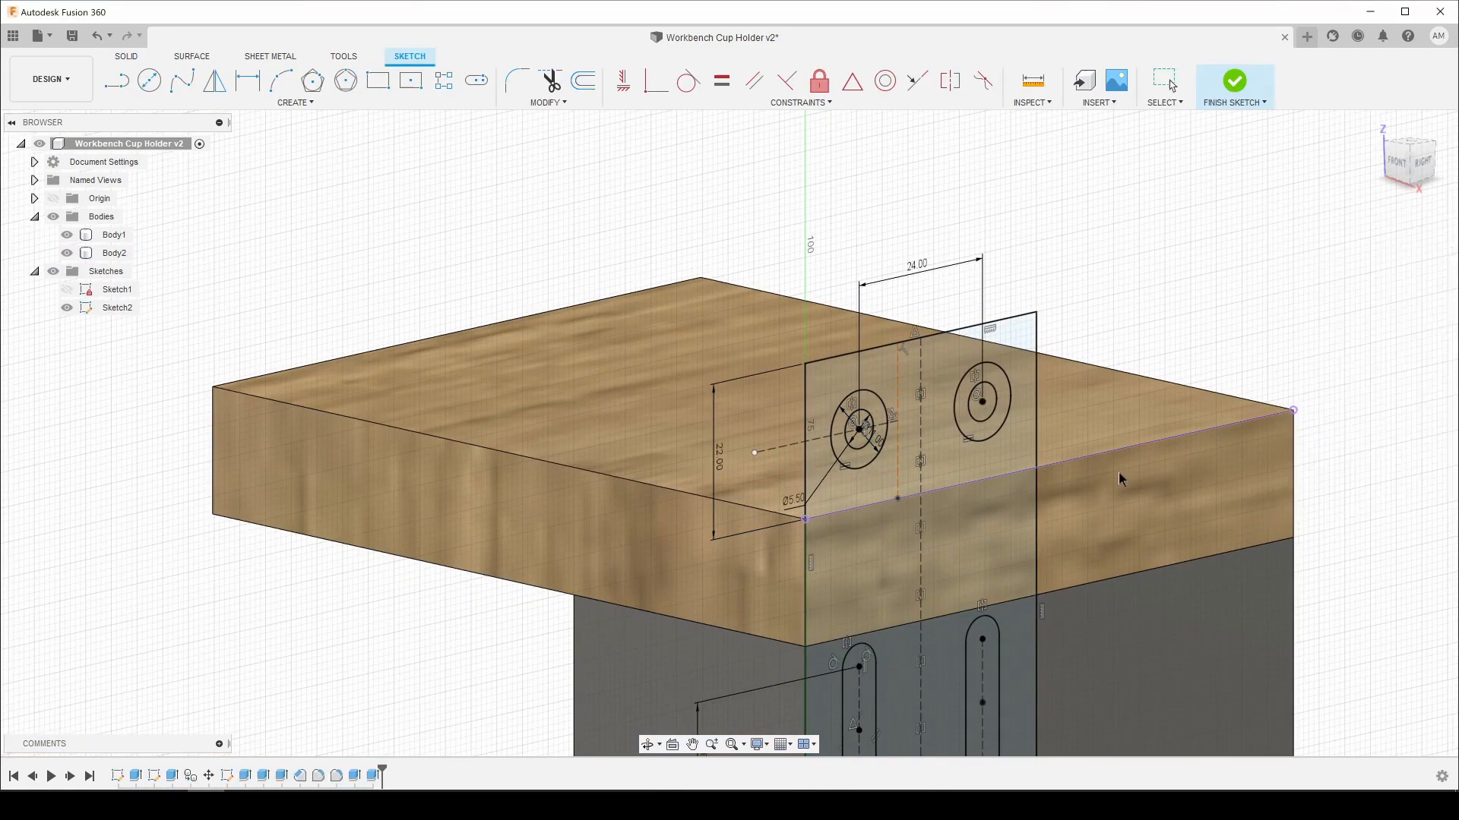
left_click(1234, 80)
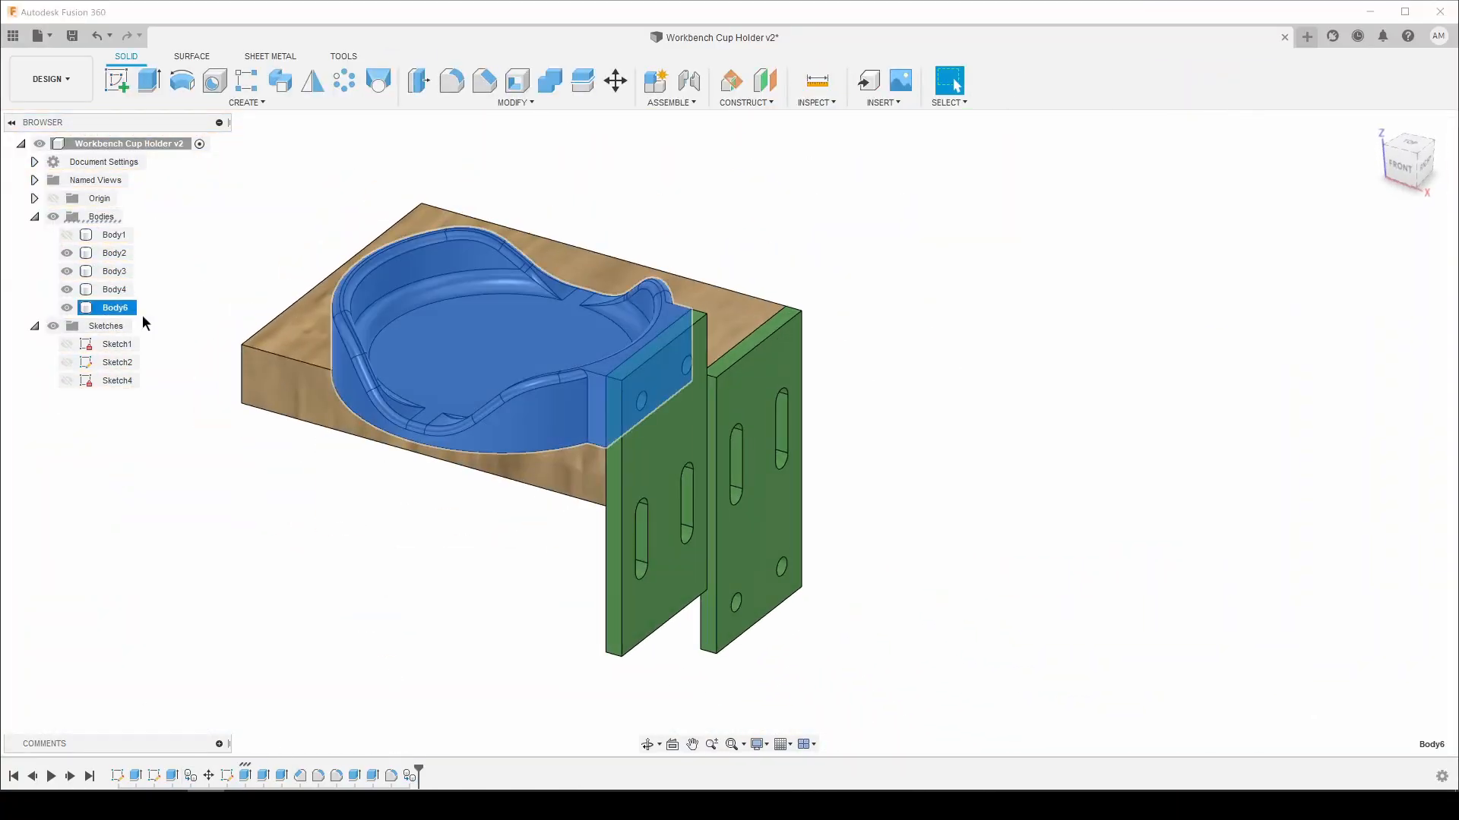
Step: Select the dish body for copying and dismiss the no-components-to-assemble message
left_click(668, 86)
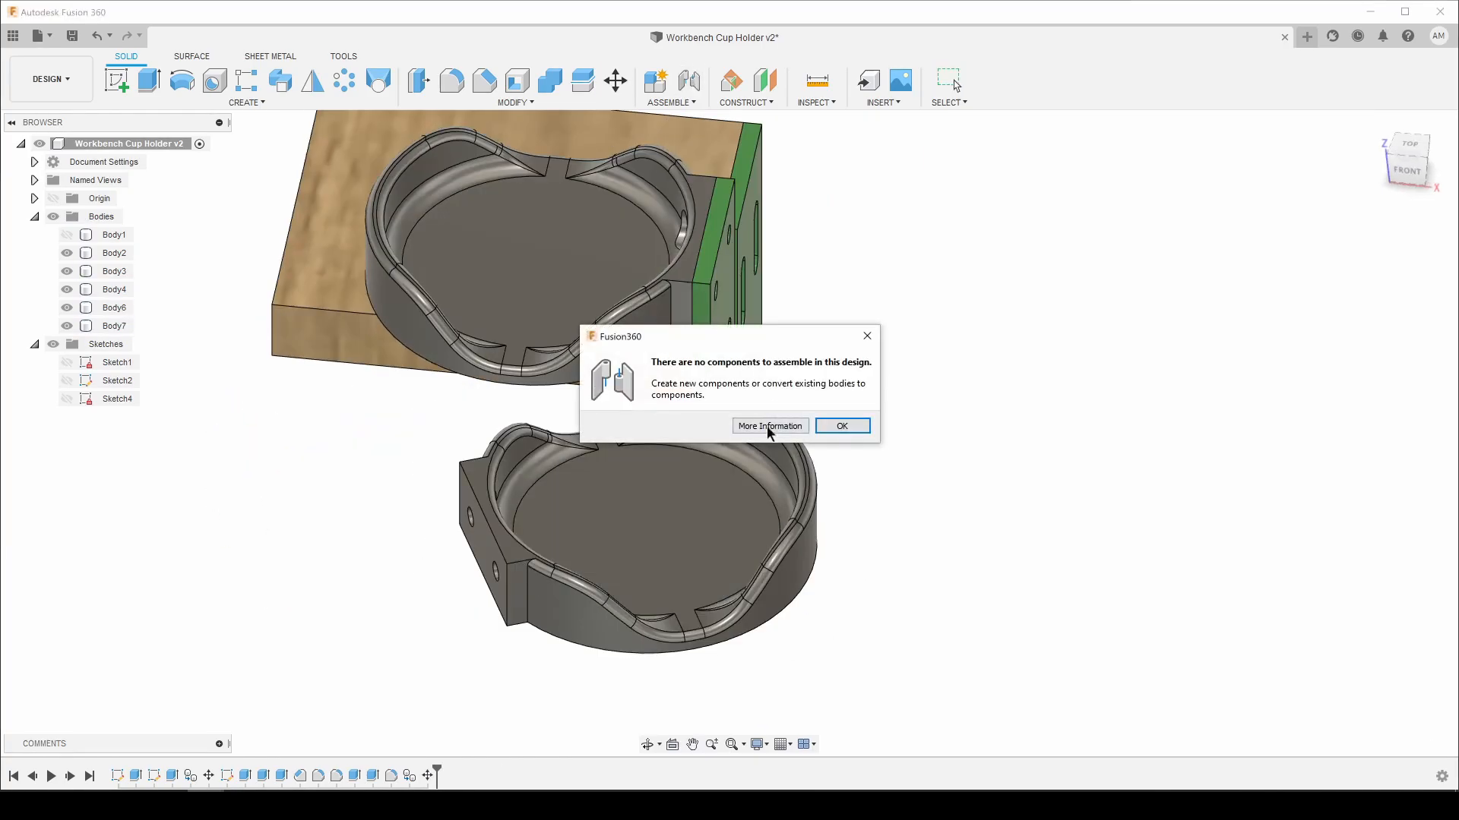
left_click(840, 426)
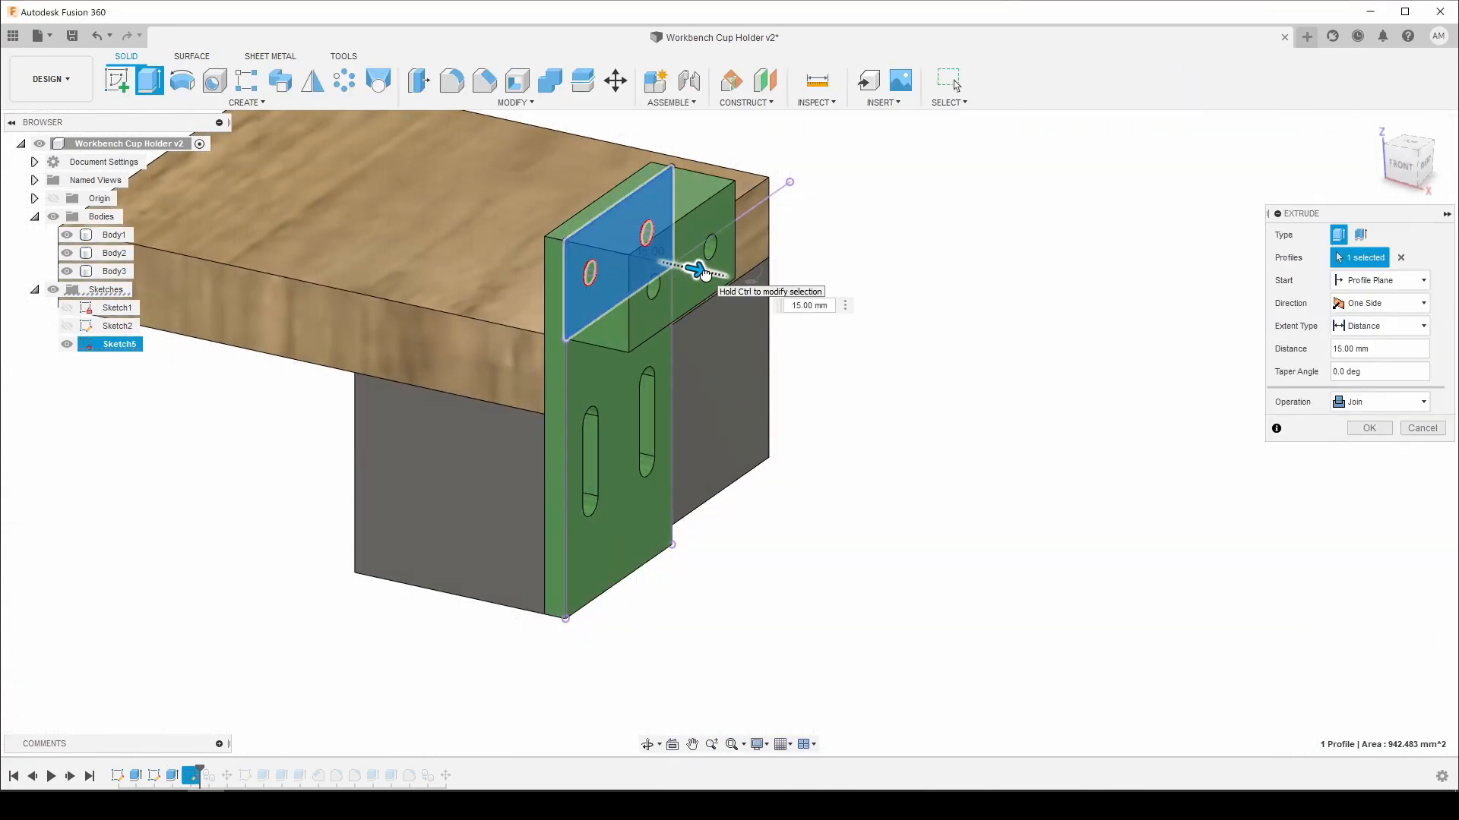
Step: Extrude the bracket block 15 mm, shift it -5 mm in X, and cut hexagonal nut pockets
left_click(1367, 428)
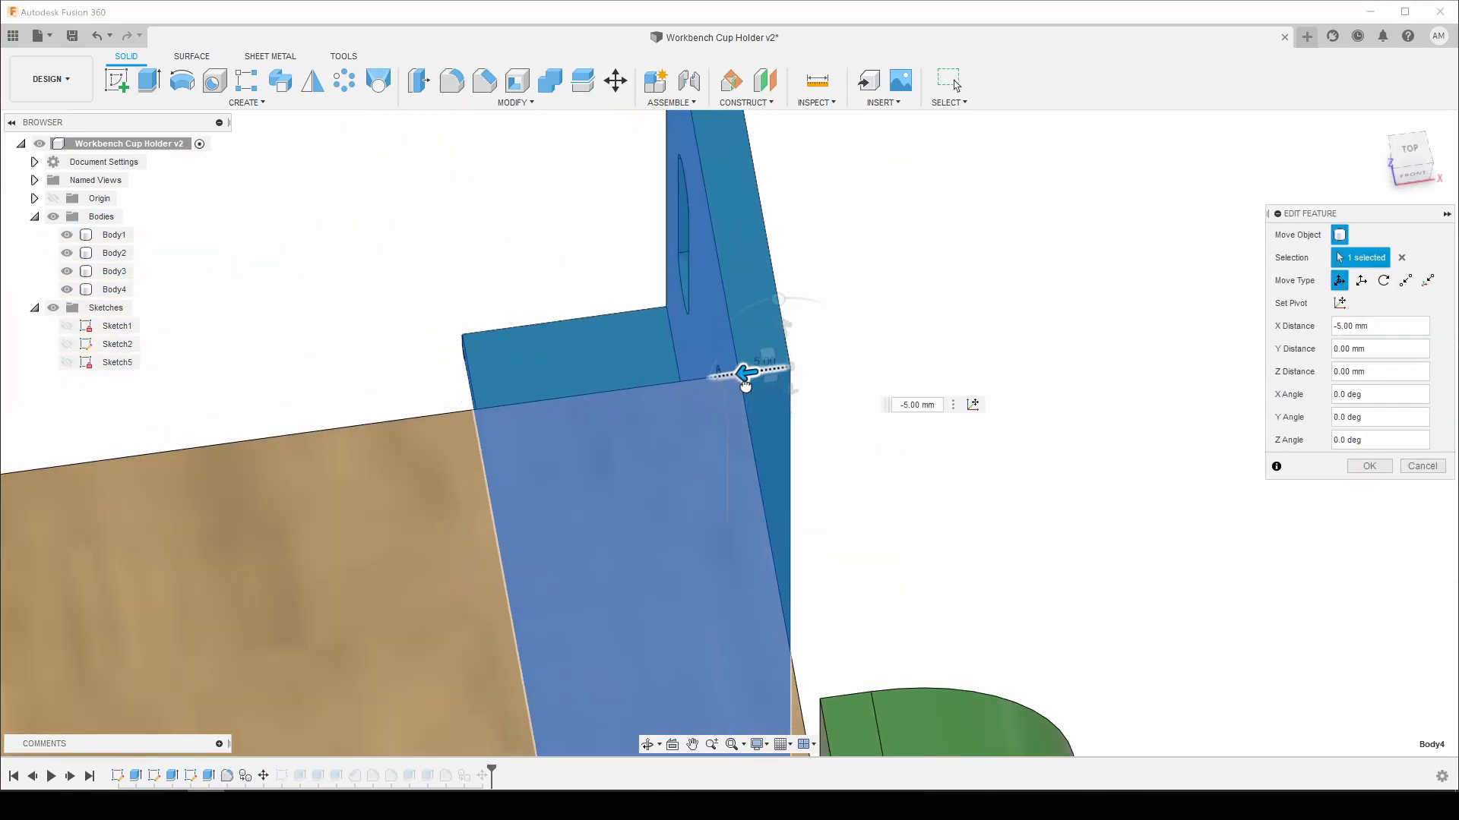
left_click(1368, 465)
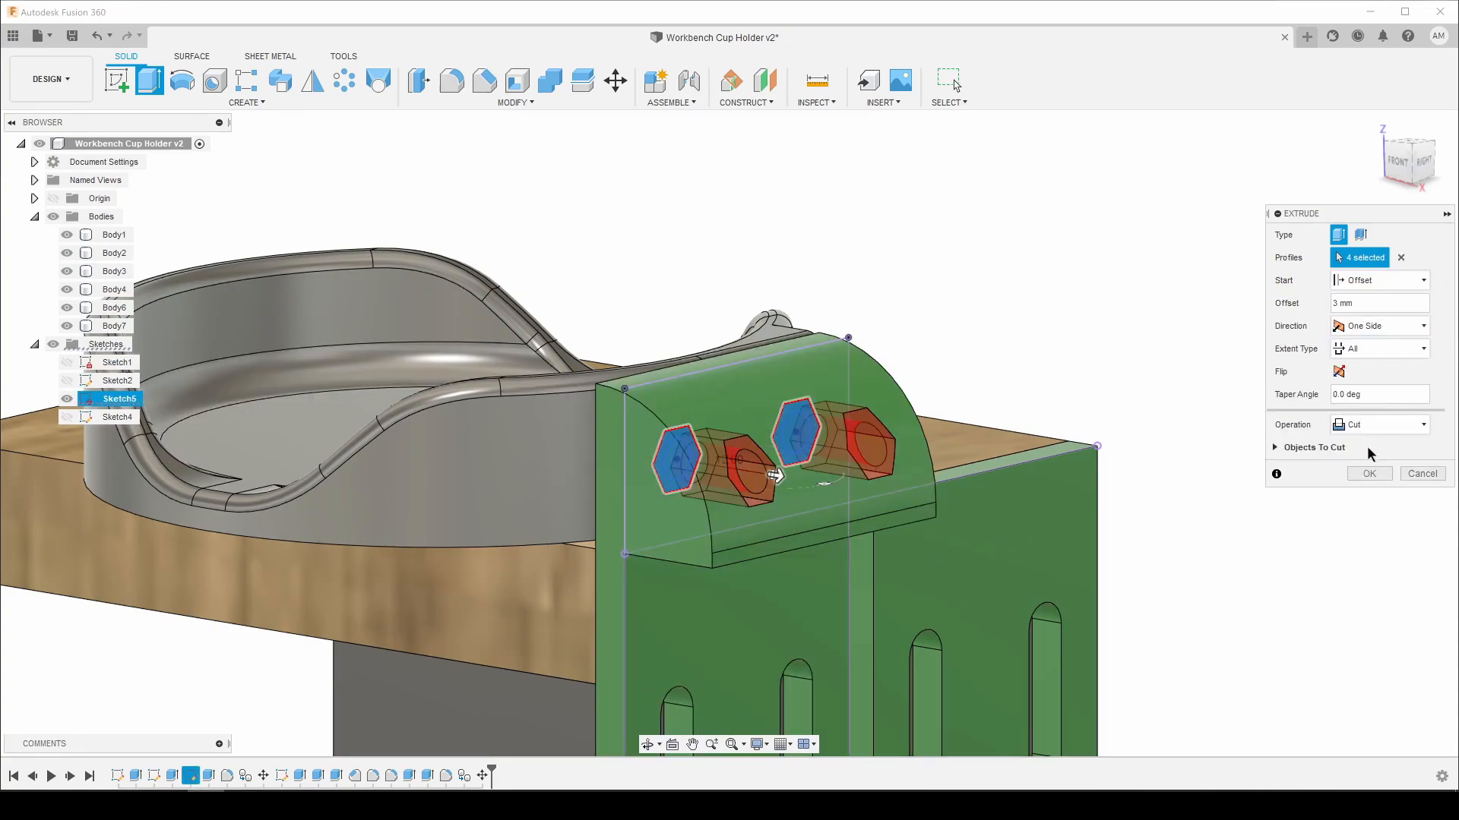
left_click(1367, 474)
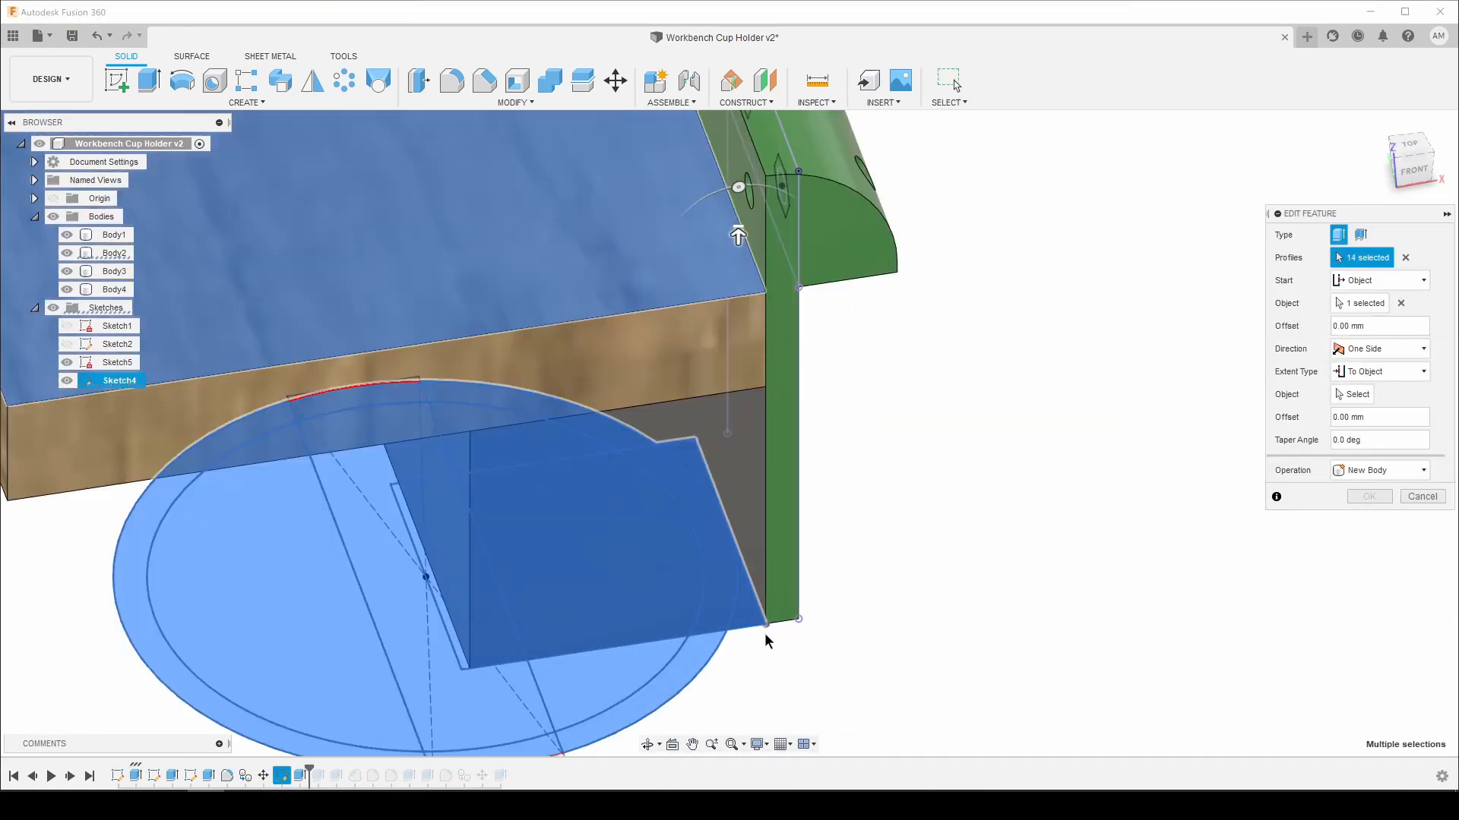
left_click(1420, 496)
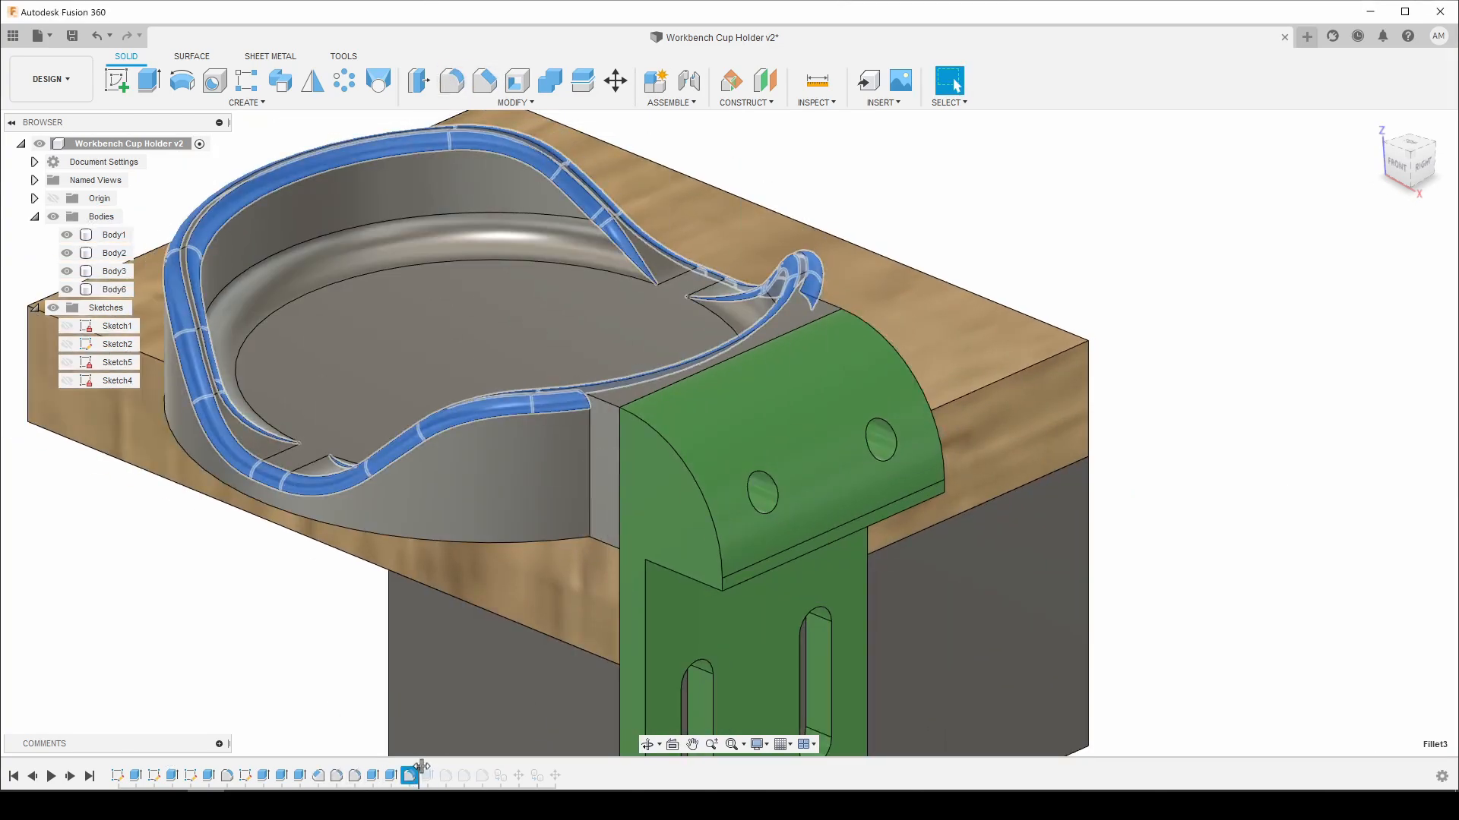
Step: Inspect the rim fillet and bracket-joint fillet features in the timeline
left_click(430, 775)
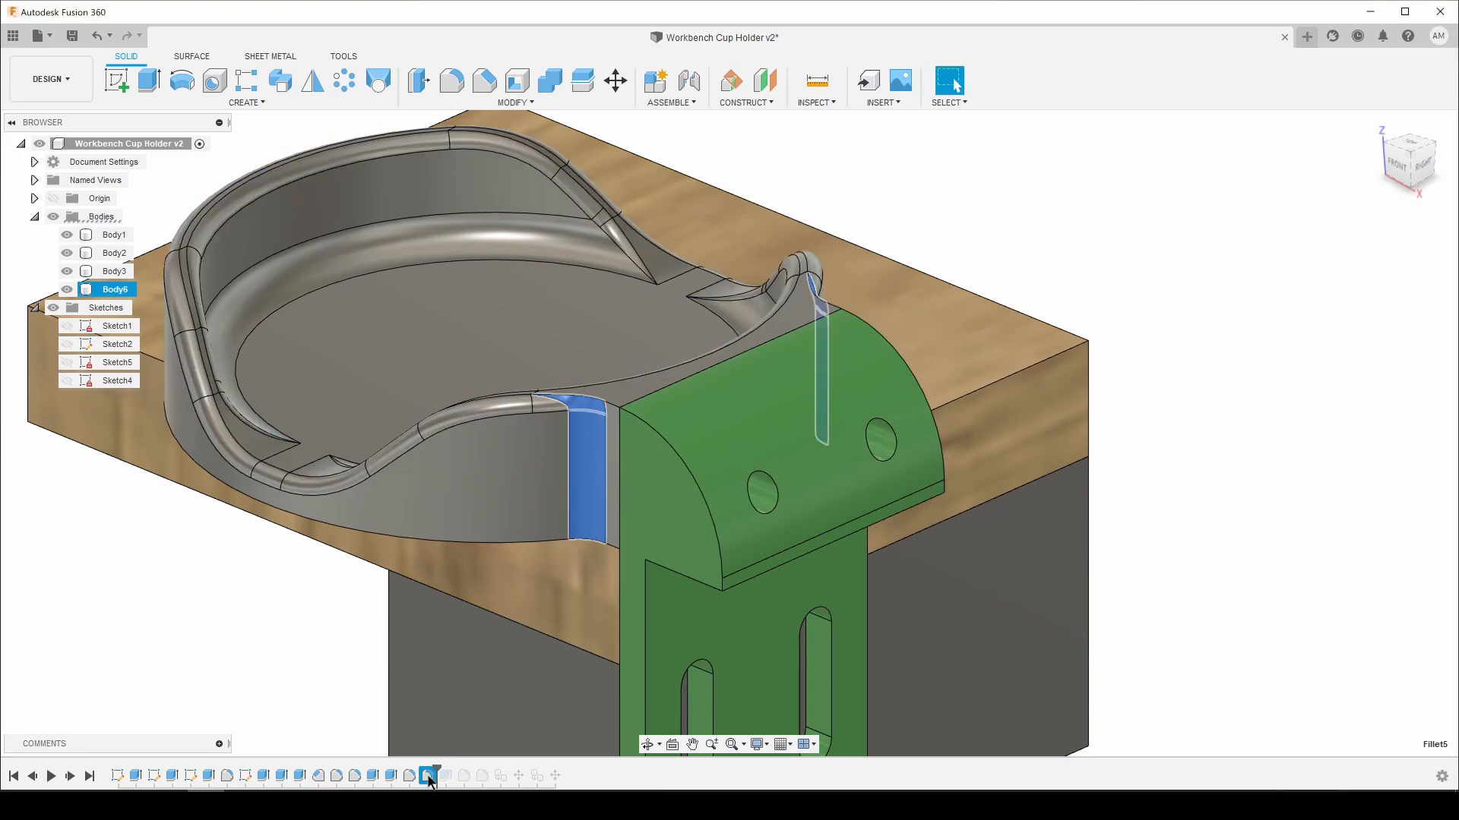
left_click(432, 775)
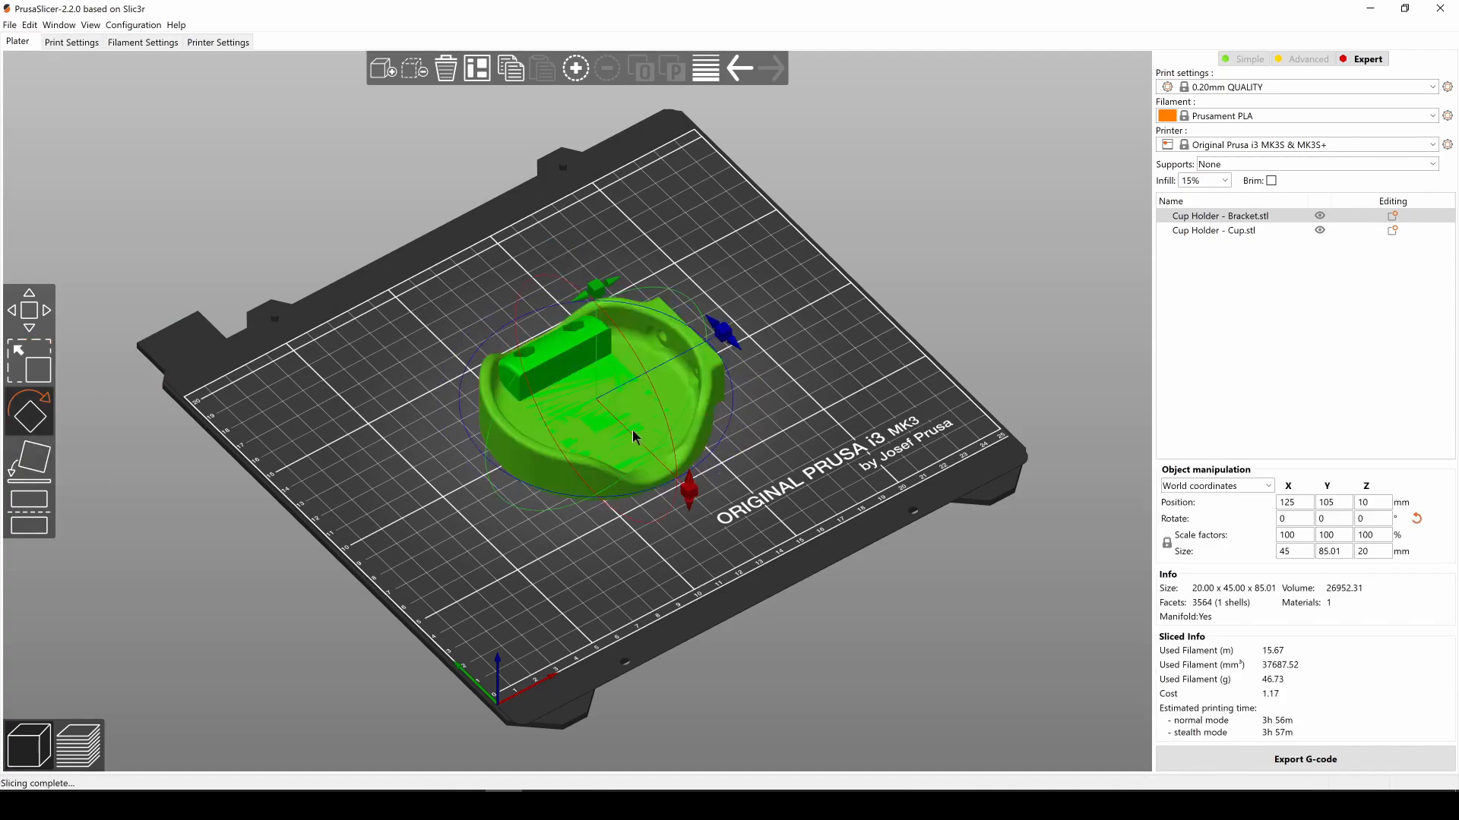
Step: Select the Cup Holder - Cup model on the sliced PrusaSlicer bed
left_click(79, 745)
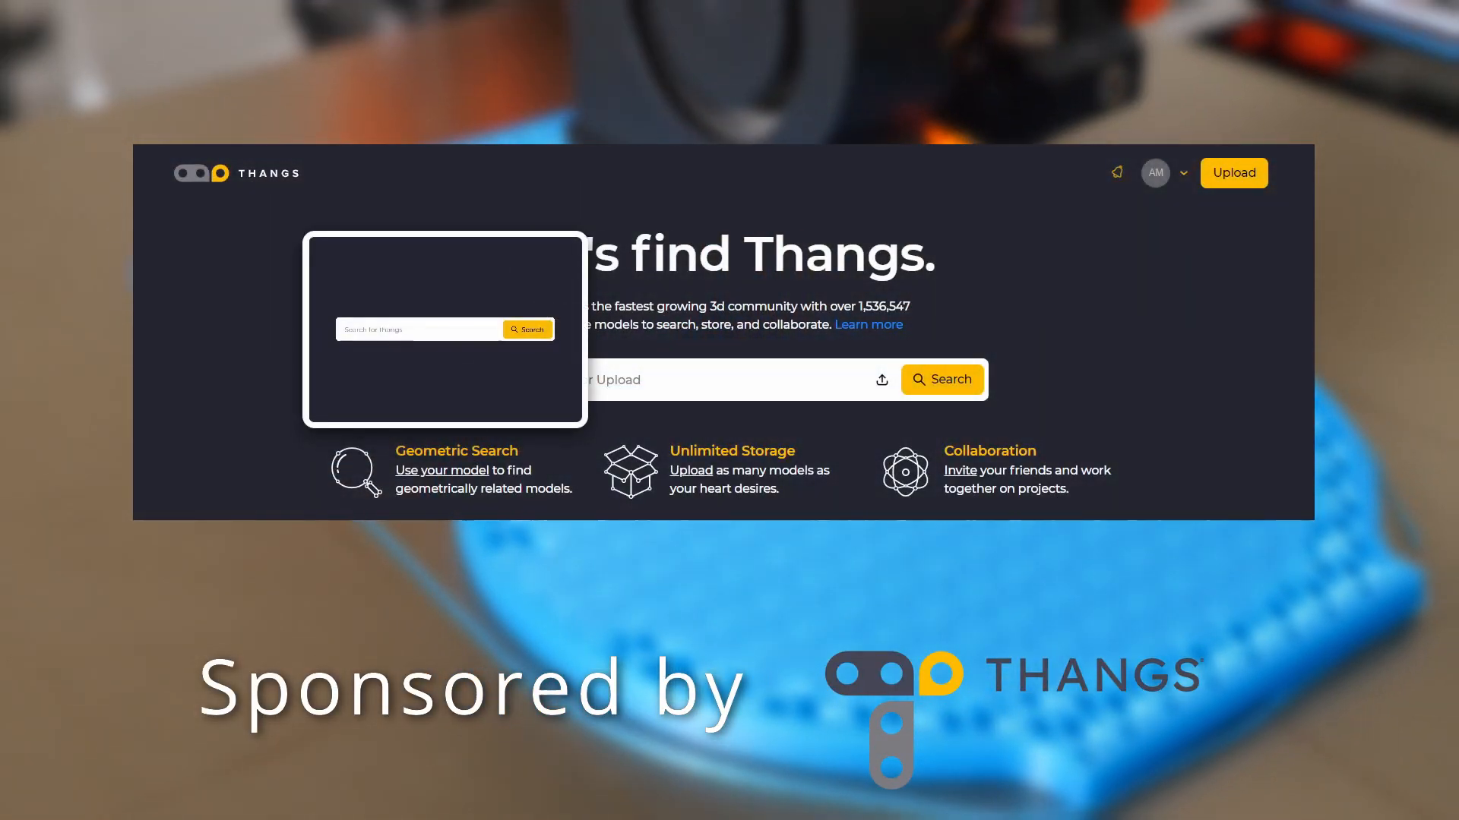
Step: Reveal the 'Upload or drop a file (stl)' geometric search option in Thangs' search box
left_click(418, 329)
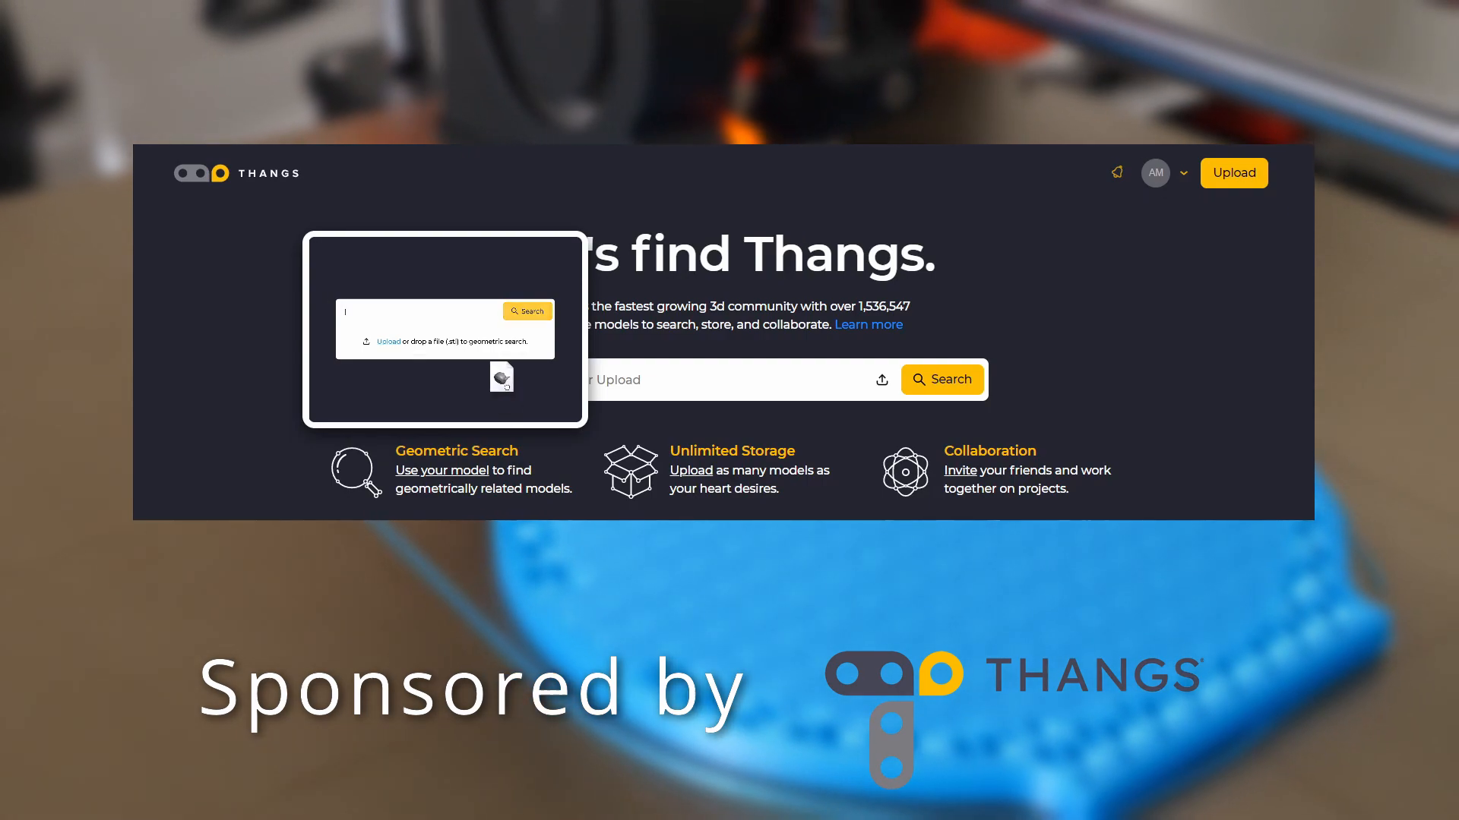